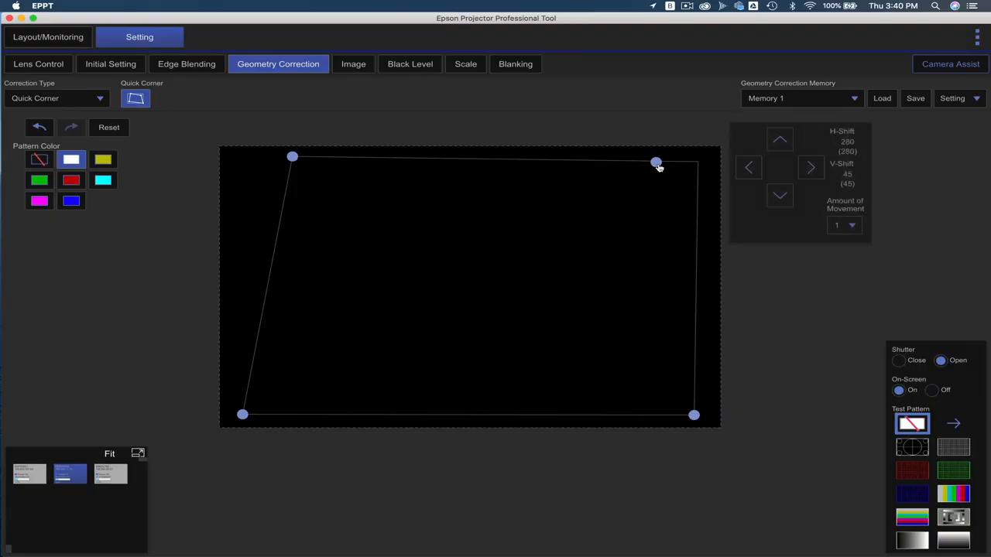
Step: Pull the top-right Quick Corner handle inward, load geometry memory 1, then select memory 2
left_click_drag(656, 161, 645, 161)
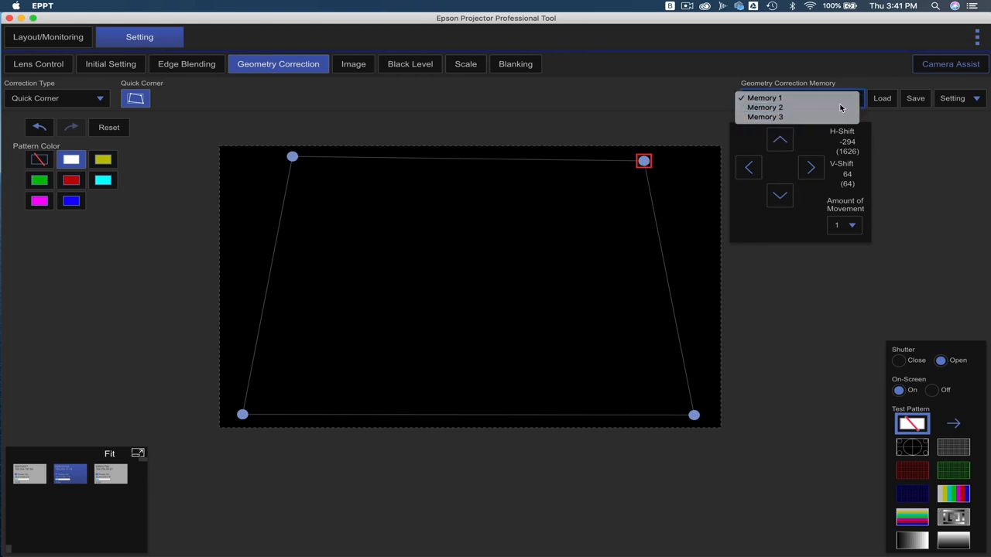
left_click(765, 107)
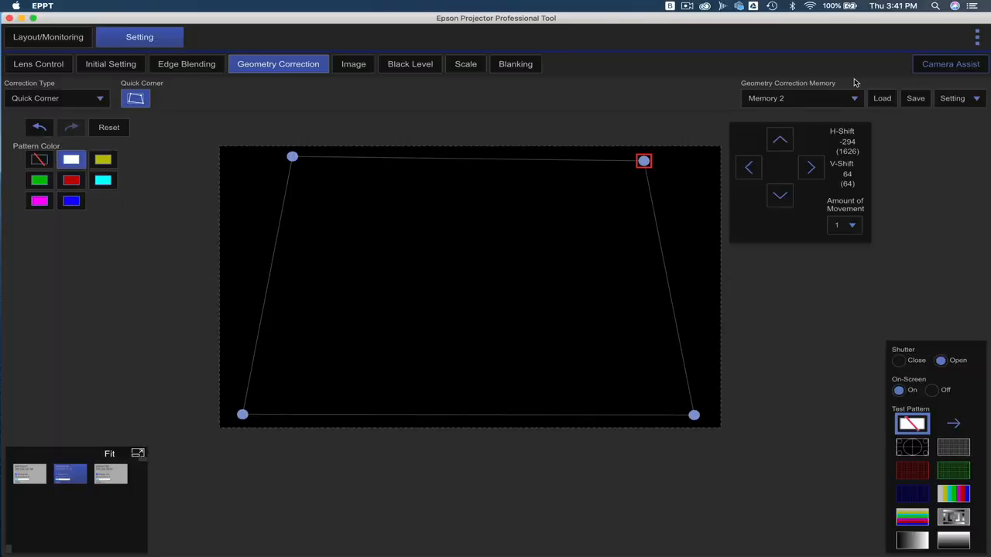
left_click(802, 99)
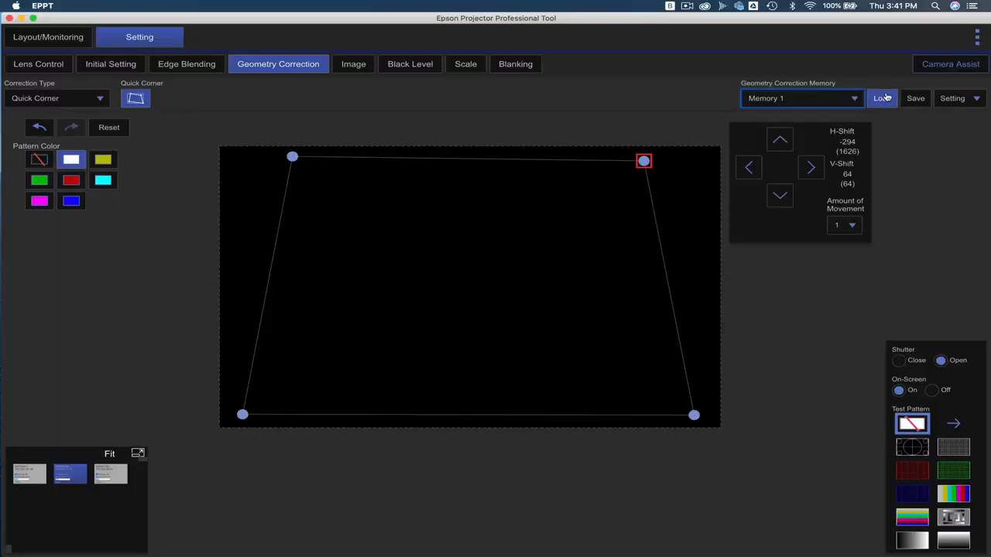
left_click(883, 97)
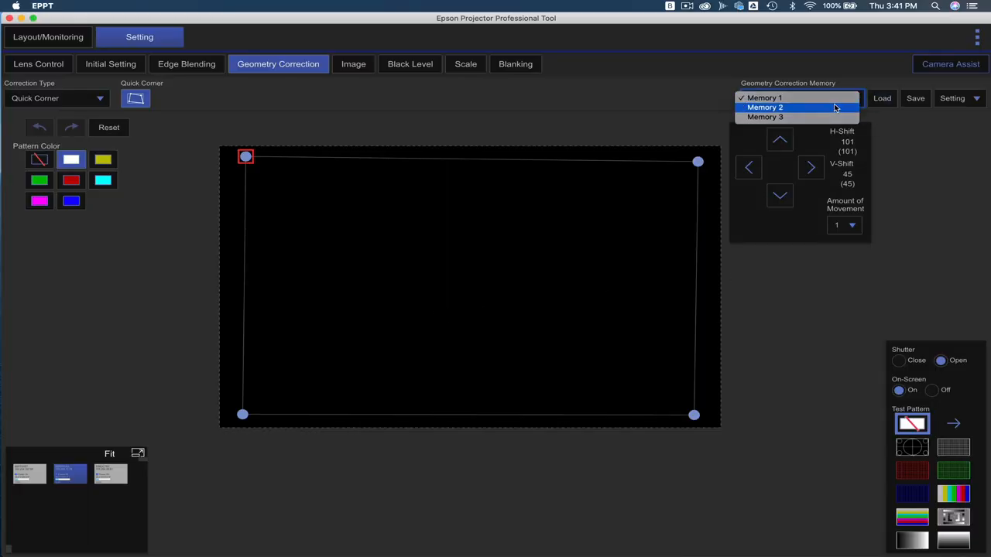
left_click(765, 107)
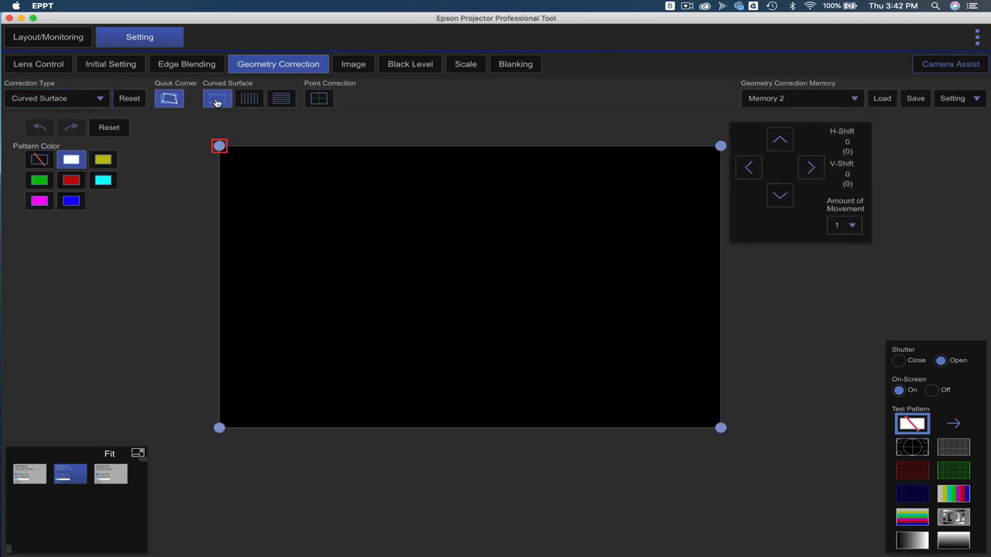
Step: Choose the all-edges curved surface pattern and bow the left and right edges inward
left_click(249, 99)
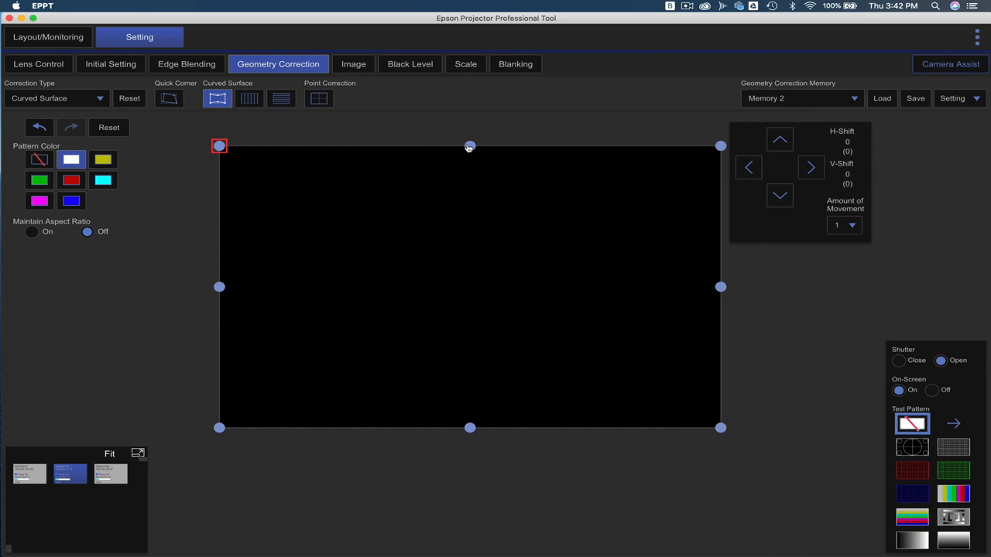
left_click(471, 146)
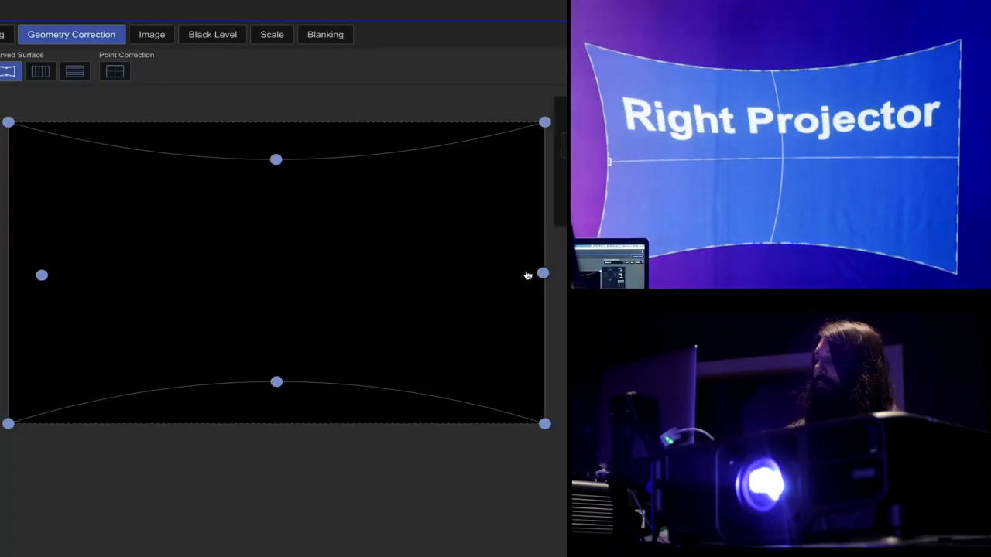
left_click(42, 276)
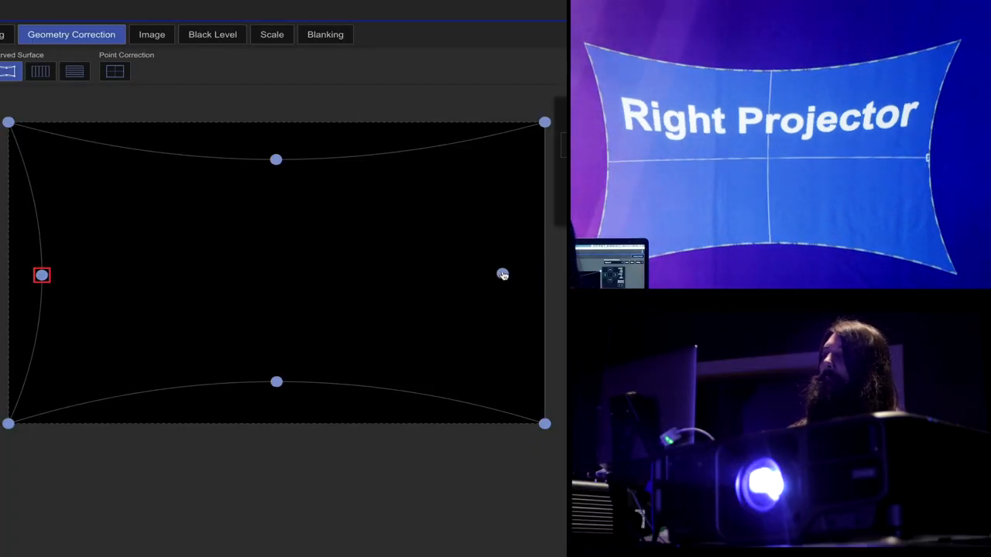
left_click_drag(42, 275, 504, 272)
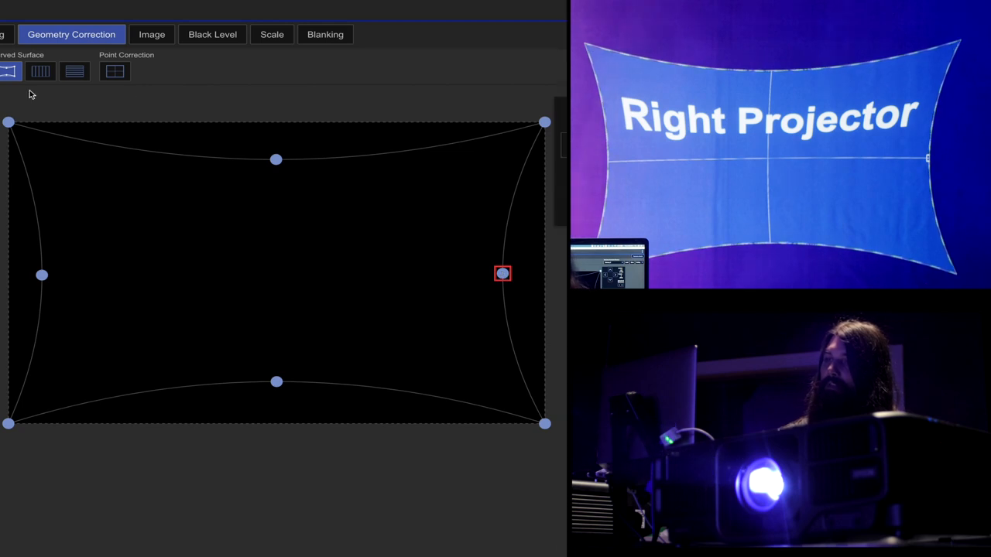
left_click(502, 272)
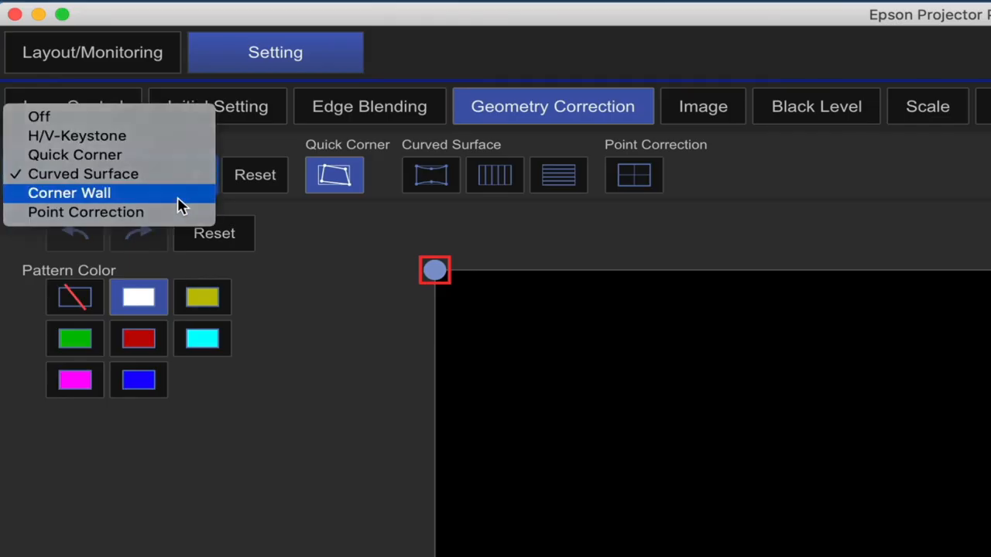
Step: Set the correction type to Corner Wall
left_click(68, 192)
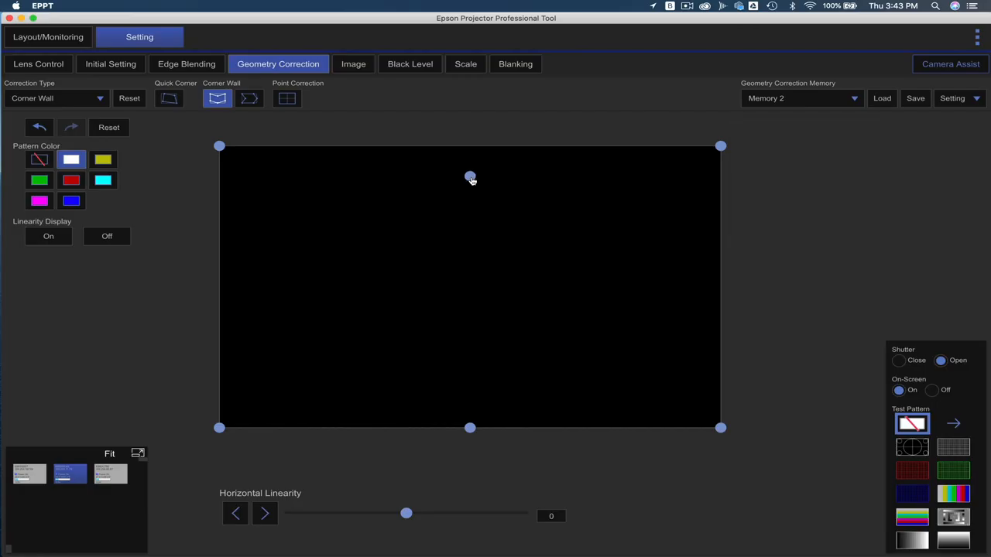
left_click(470, 177)
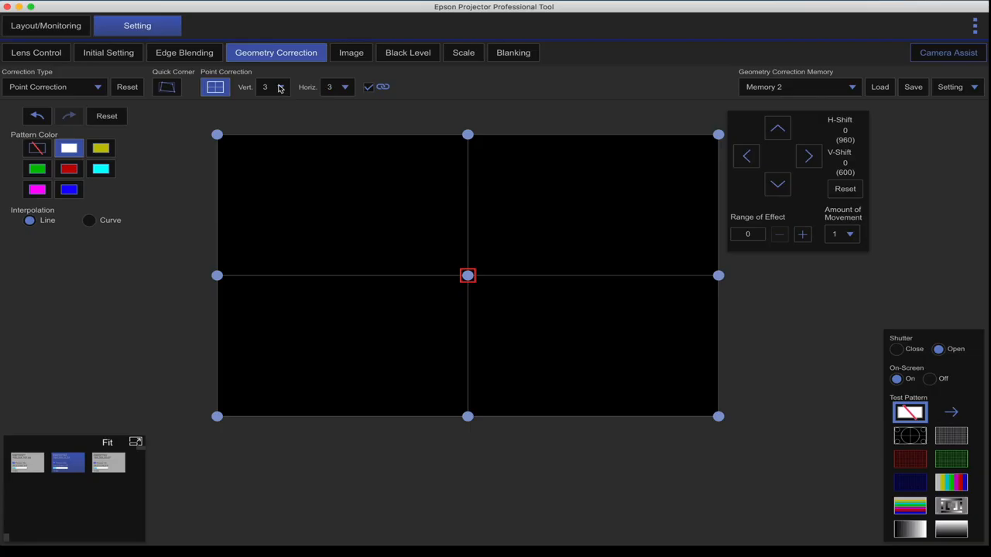
mouse_move(291, 91)
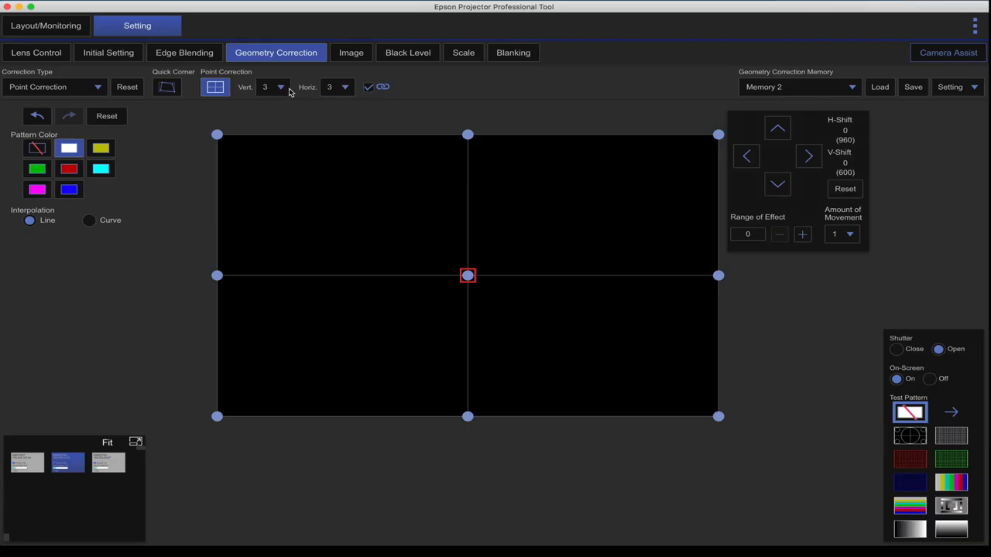
Step: Set the point-correction grid to 9 points and nudge a grid point near the top to warp the image
left_click(281, 87)
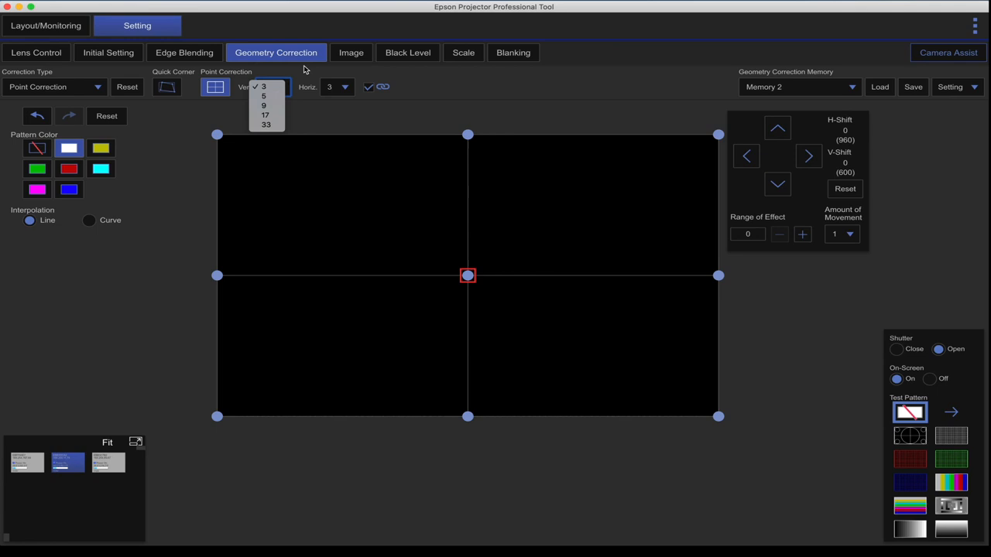
left_click(263, 86)
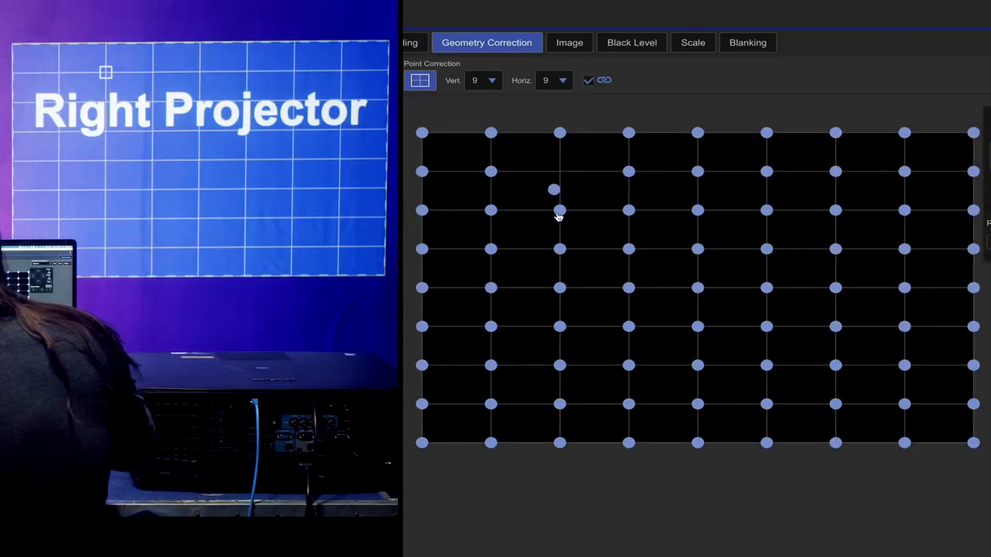
left_click_drag(559, 211, 554, 179)
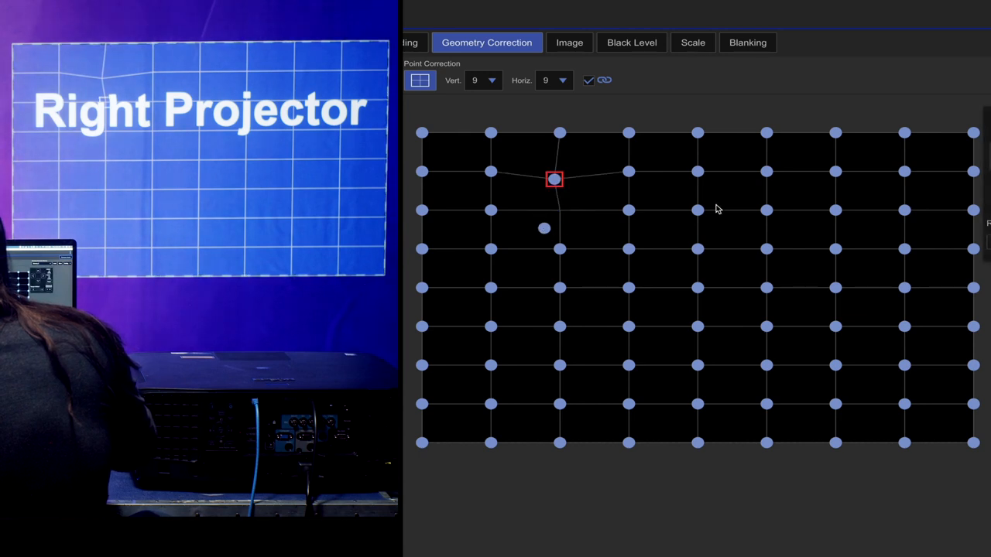
left_click_drag(554, 180, 550, 218)
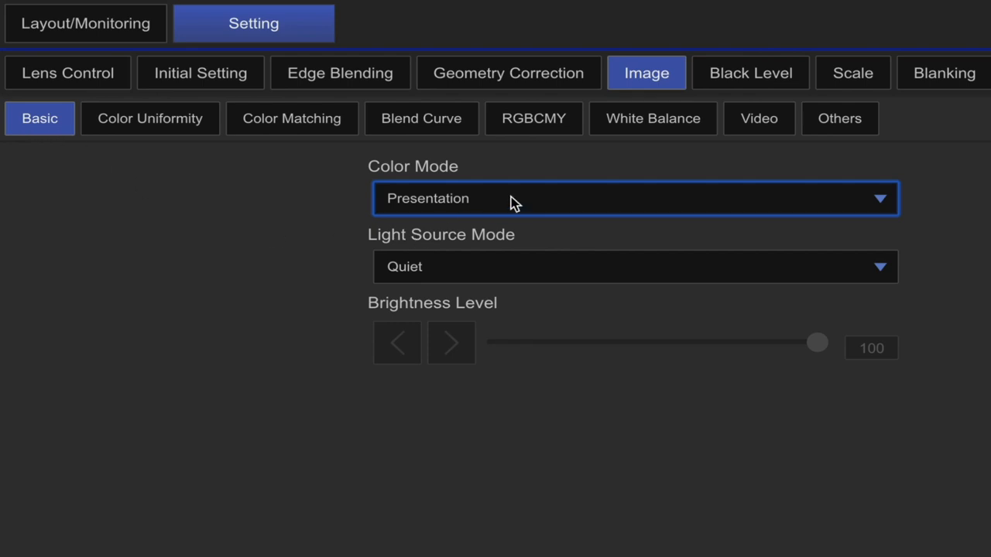
Step: Review the Color Mode choices, keep Presentation, then show the Light Source Mode choices
left_click(634, 198)
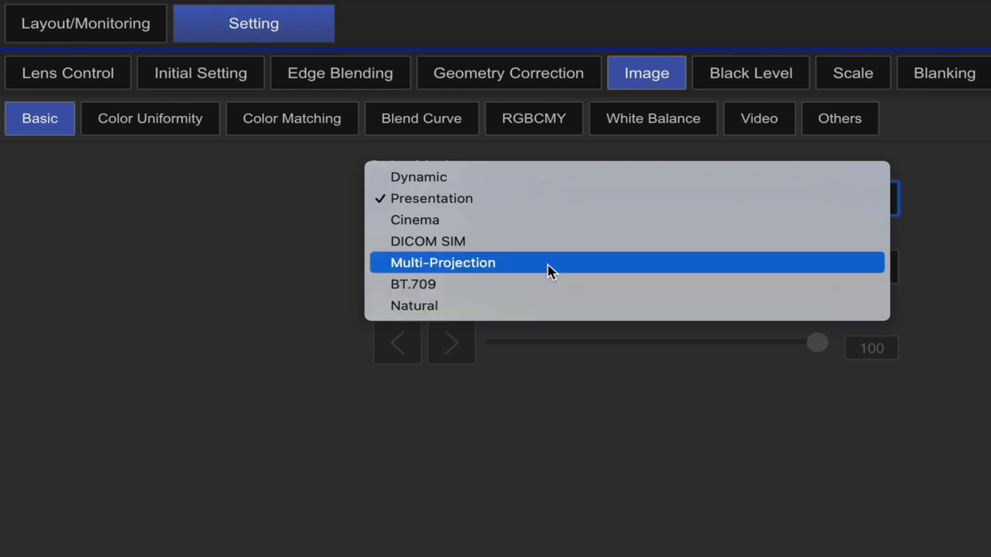
mouse_move(236, 223)
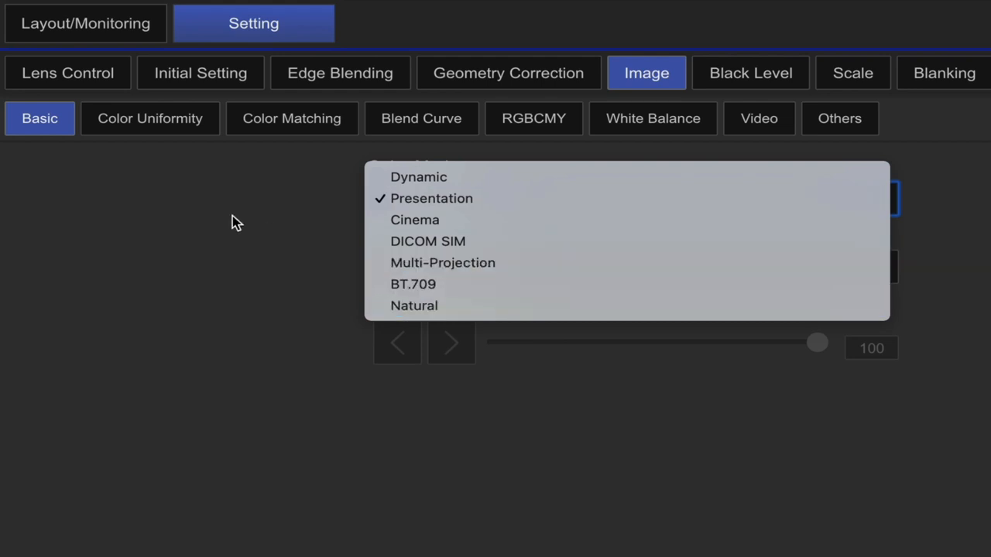
left_click(430, 198)
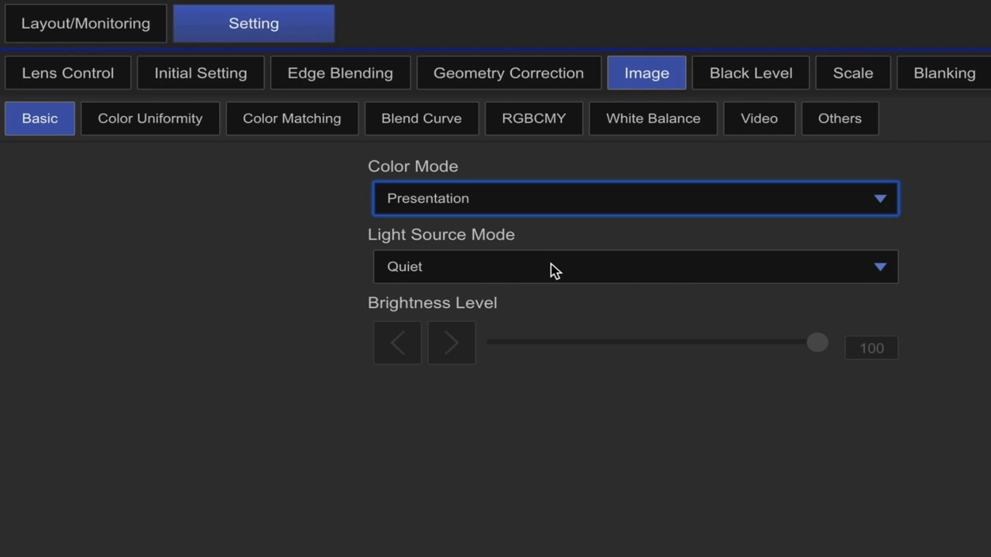
left_click(634, 266)
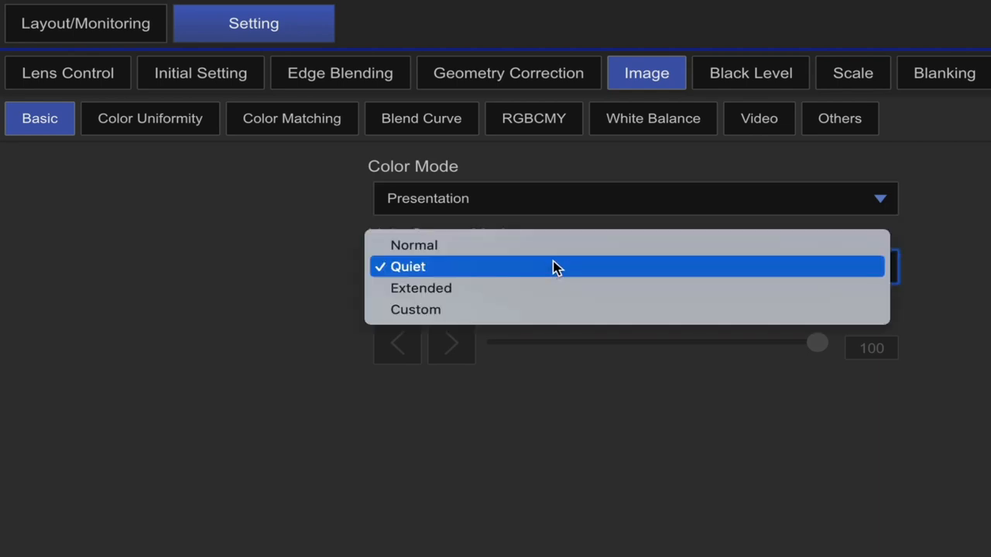
mouse_move(549, 280)
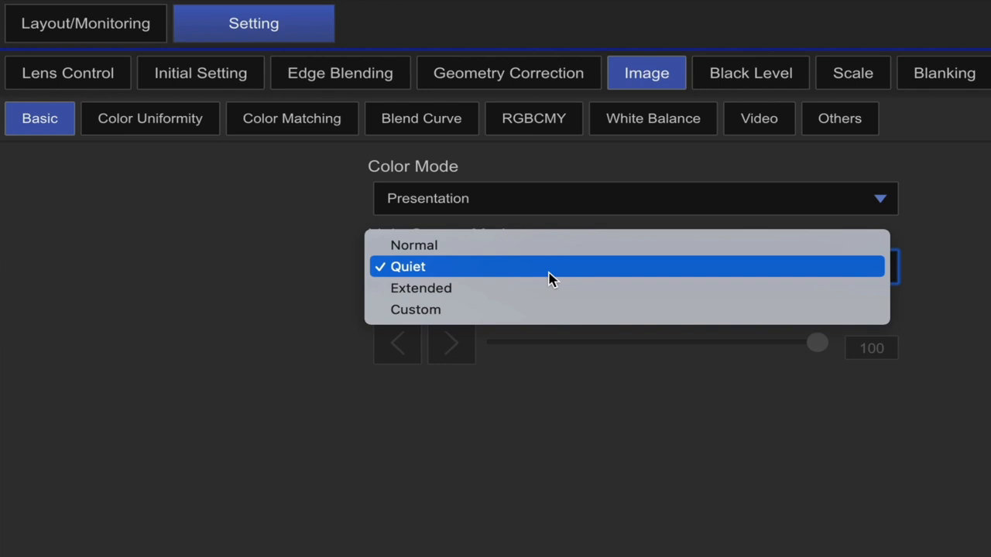
mouse_move(532, 309)
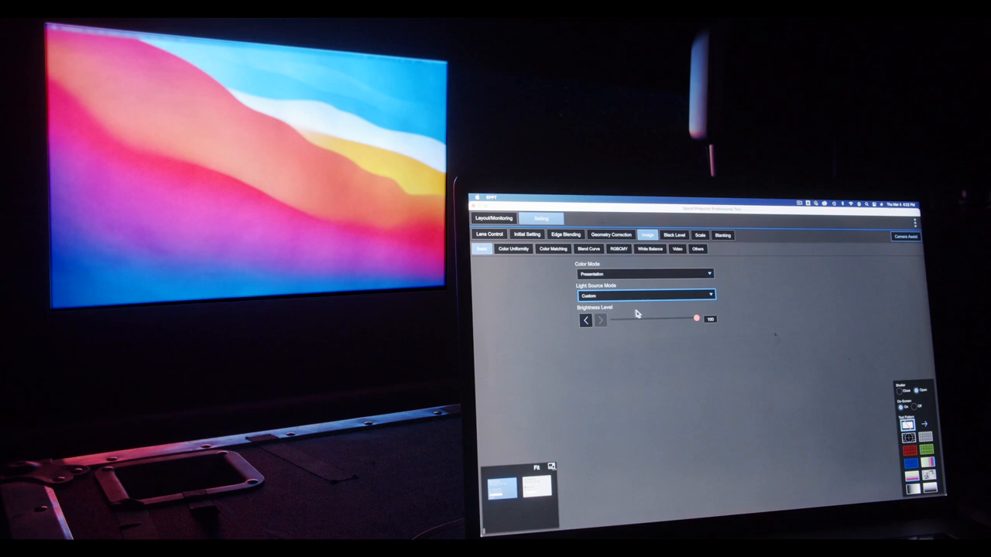
mouse_move(672, 324)
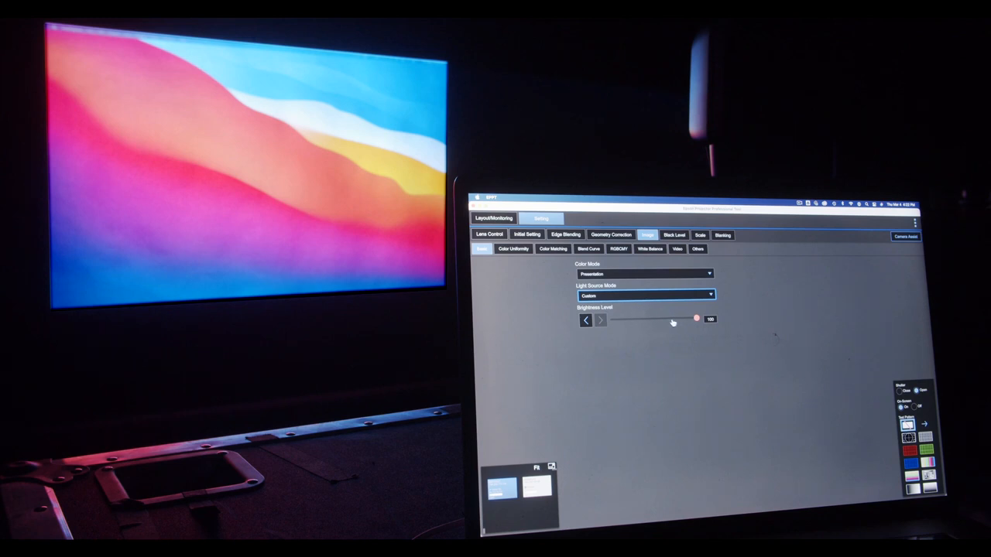
mouse_move(635, 321)
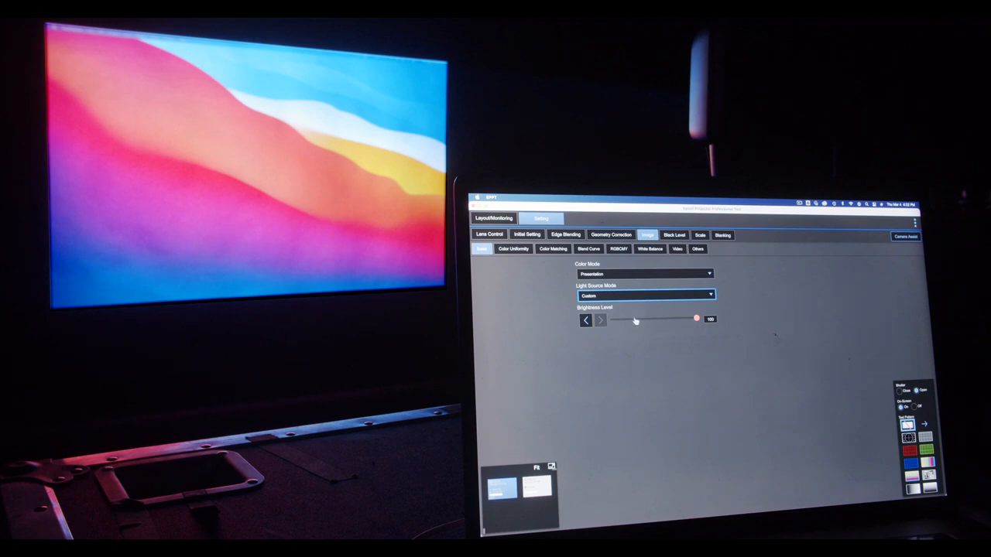
Step: Adjust the light source brightness down to 14 then up to 100, and return the mode to Quiet
left_click_drag(696, 319, 387, 260)
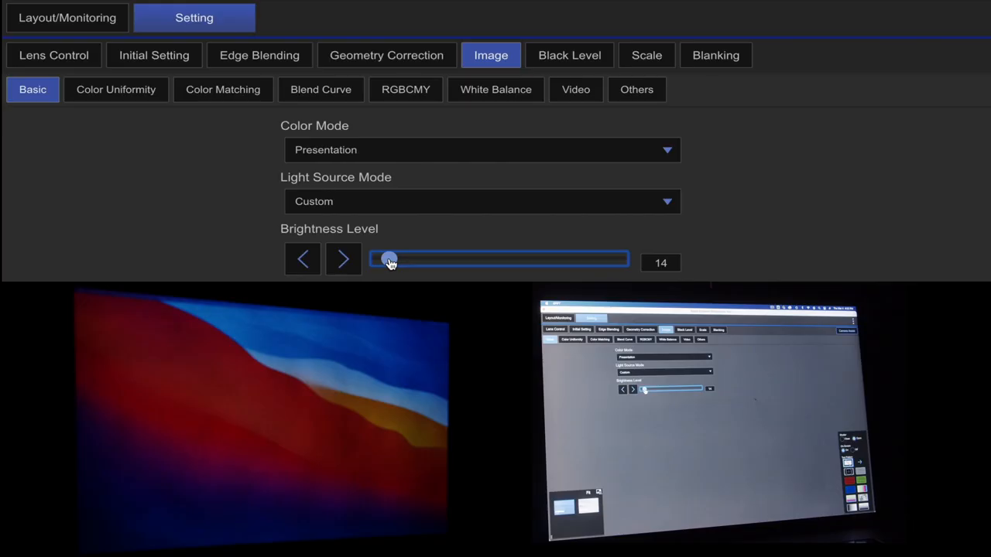
left_click(304, 259)
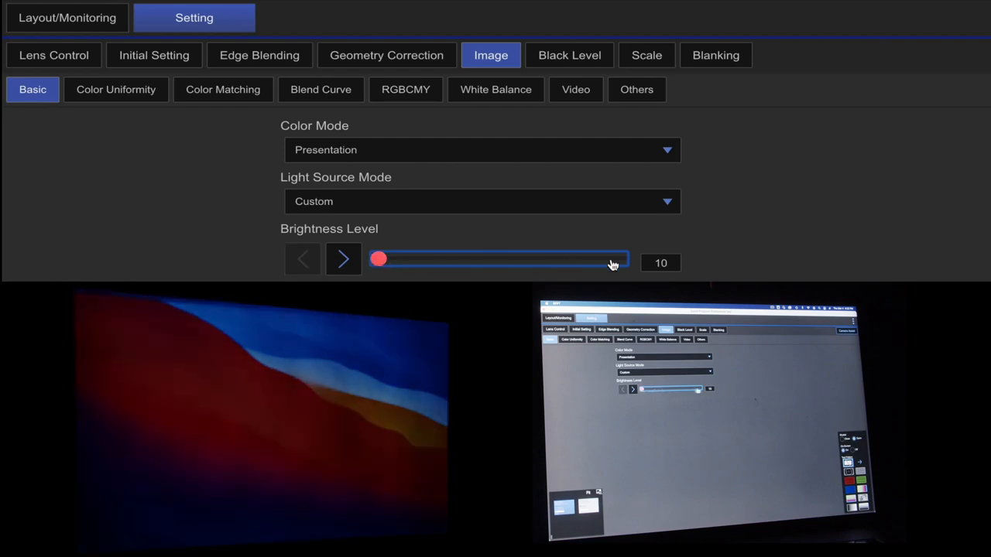
left_click_drag(377, 260, 619, 260)
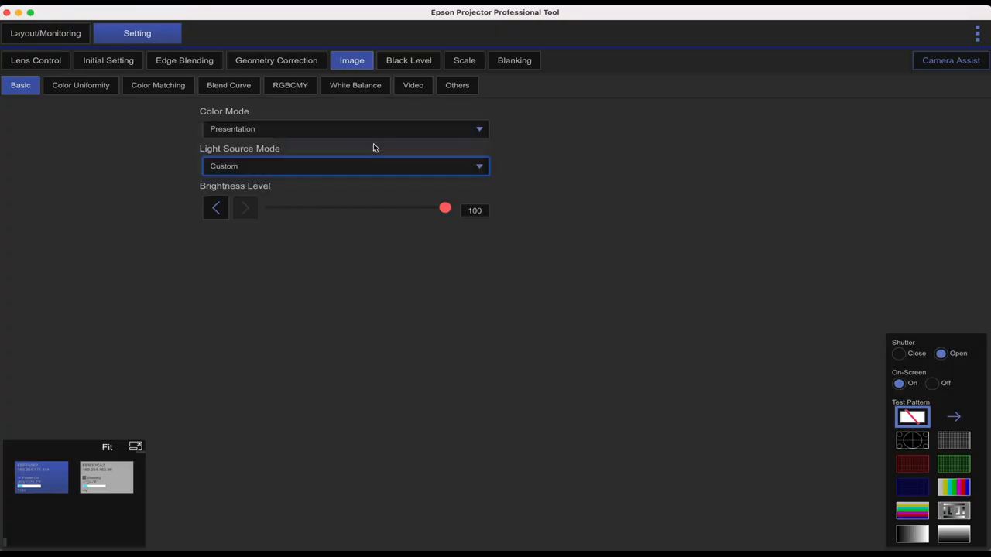
left_click(343, 166)
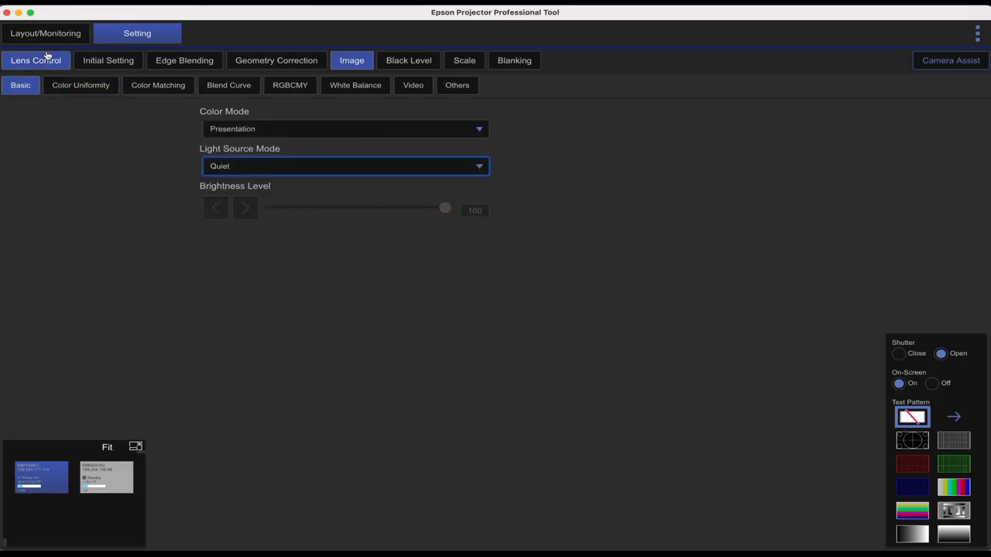
Step: View Color Uniformity and Color Matching, then show the Blend Curve settings
left_click(81, 85)
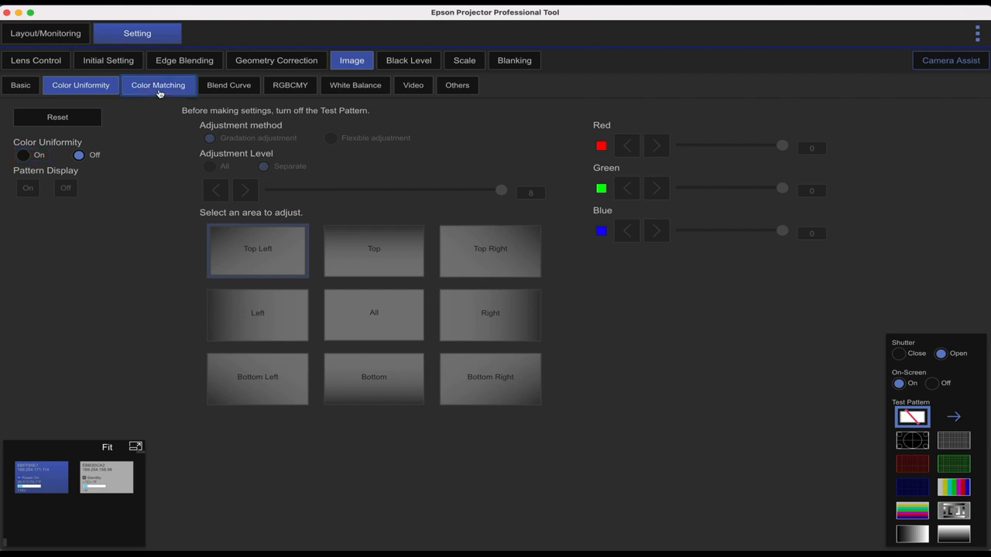
left_click(158, 85)
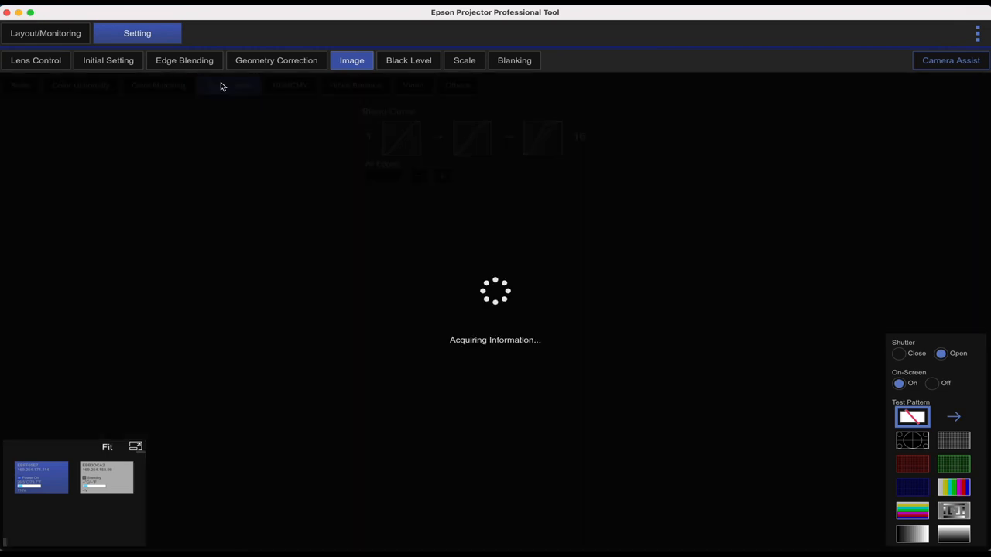
left_click(229, 85)
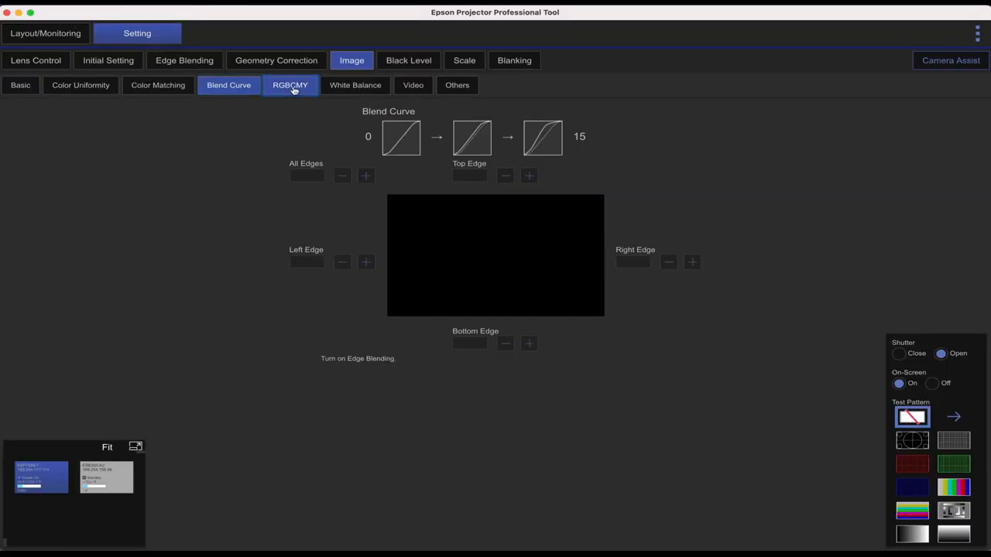
Step: Project the RGBCMY target pattern cycling red, green, blue and cyan, then show White Balance
left_click(291, 86)
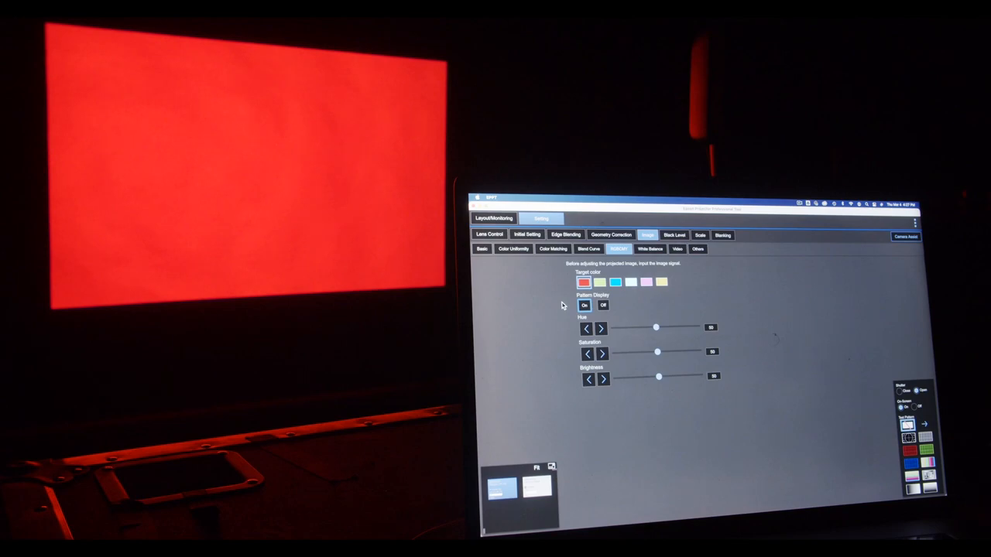
left_click(601, 281)
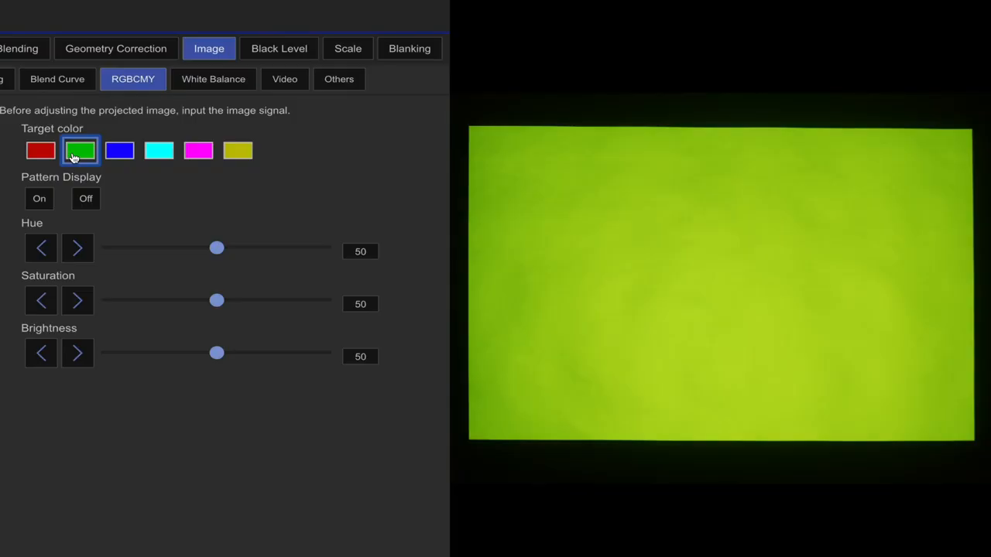
left_click(120, 150)
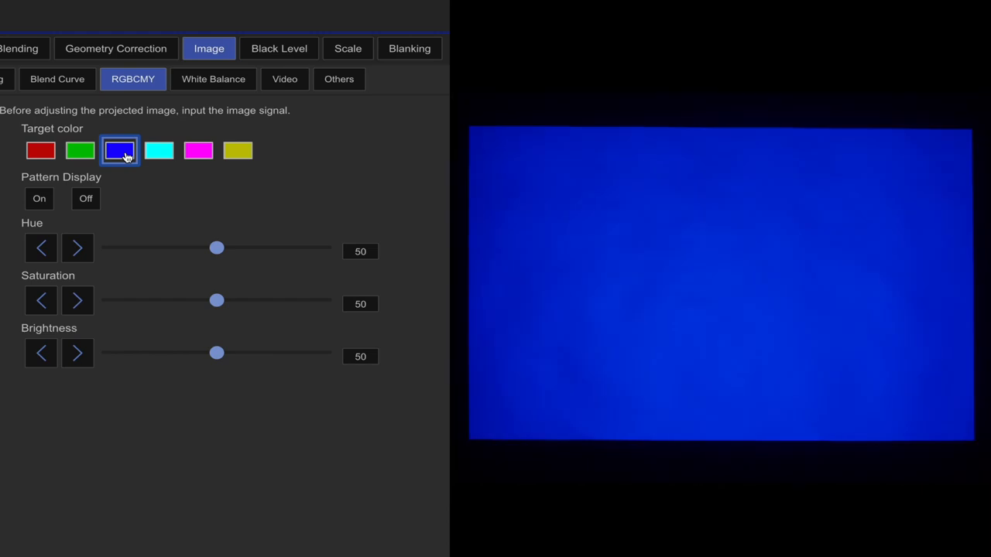
left_click(158, 151)
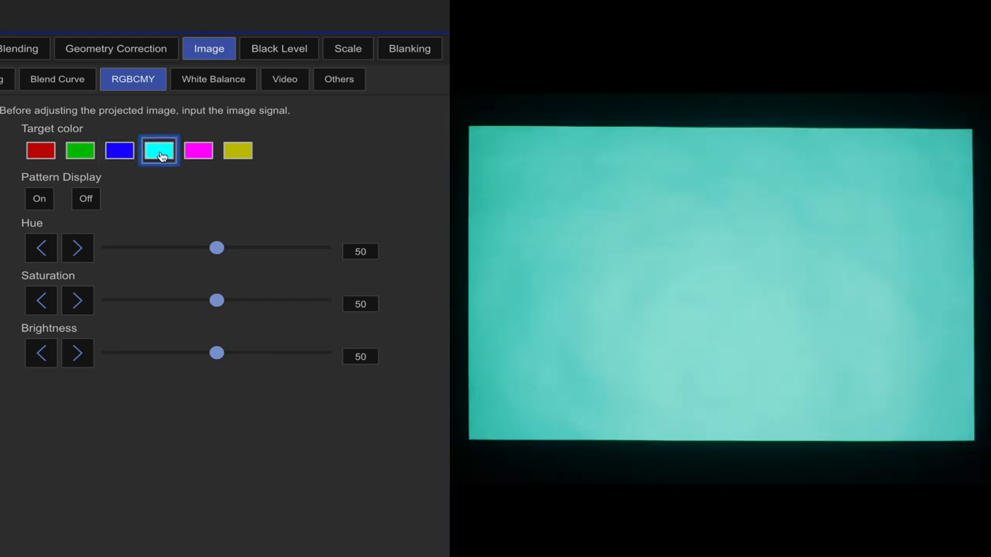
left_click(198, 151)
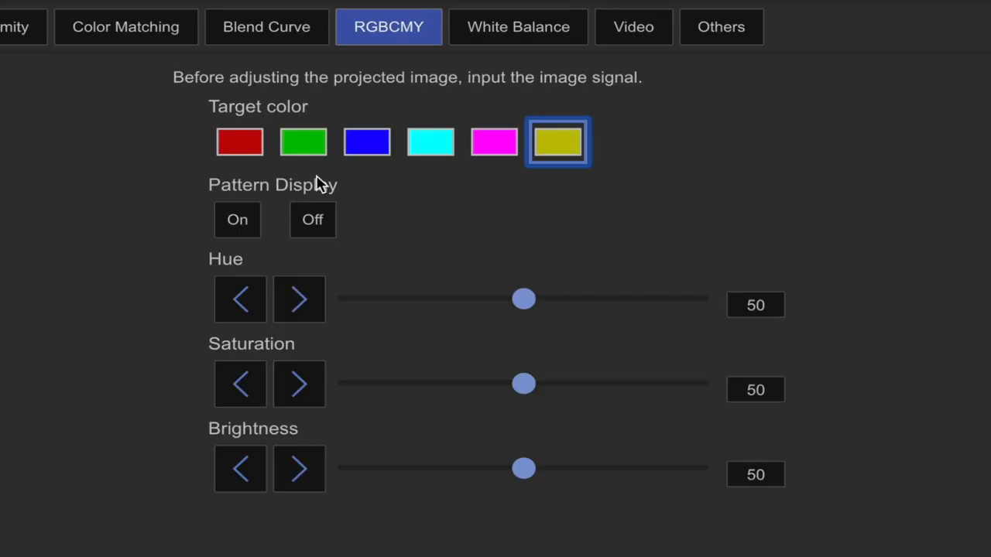
mouse_move(271, 446)
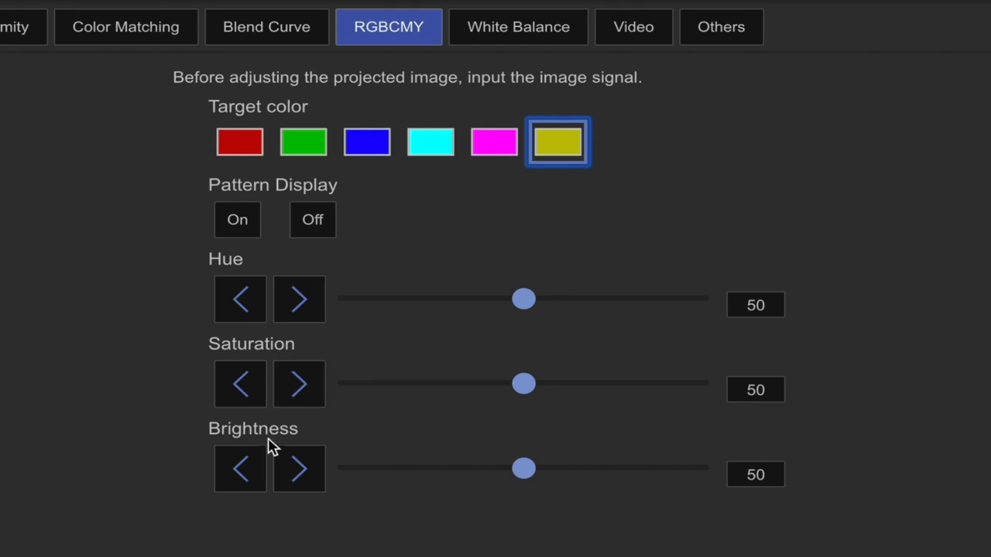
mouse_move(273, 462)
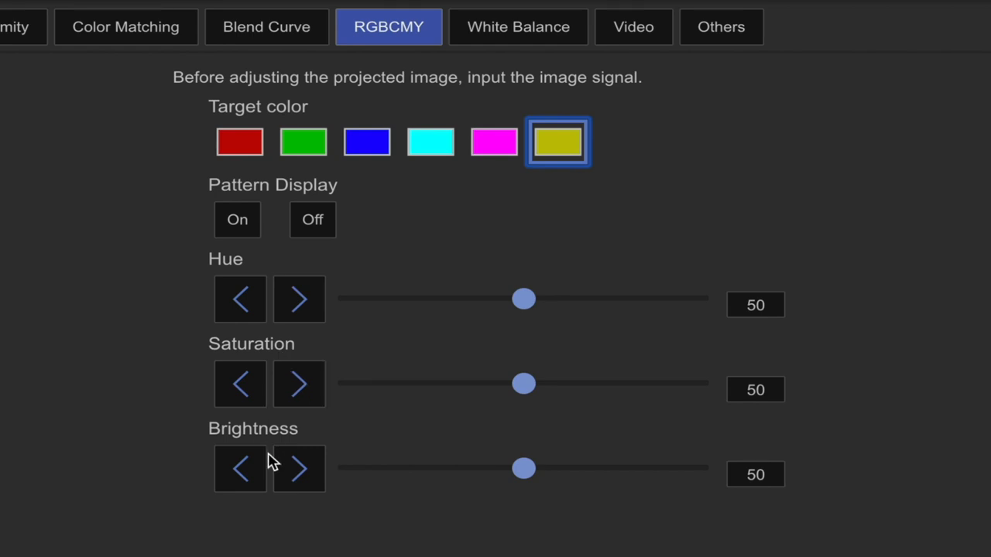
mouse_move(441, 350)
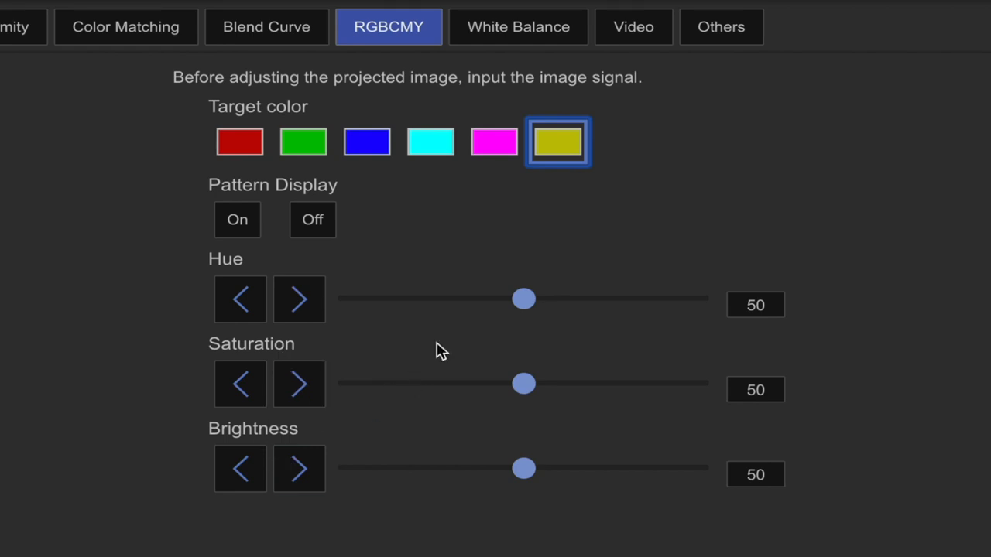
left_click(170, 86)
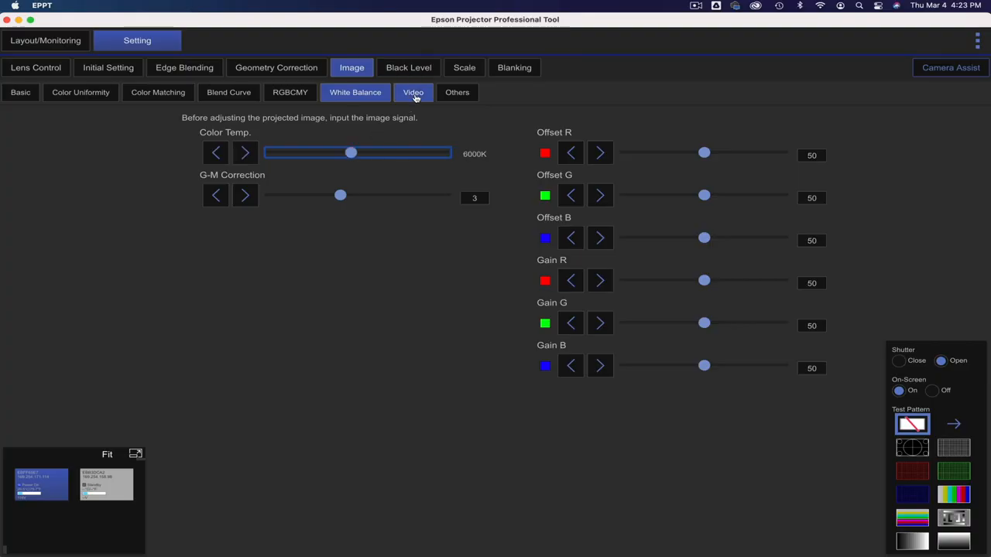
Step: Review the Video settings, keeping Frame Interpolation Off and Deinterlacing Video
left_click(413, 93)
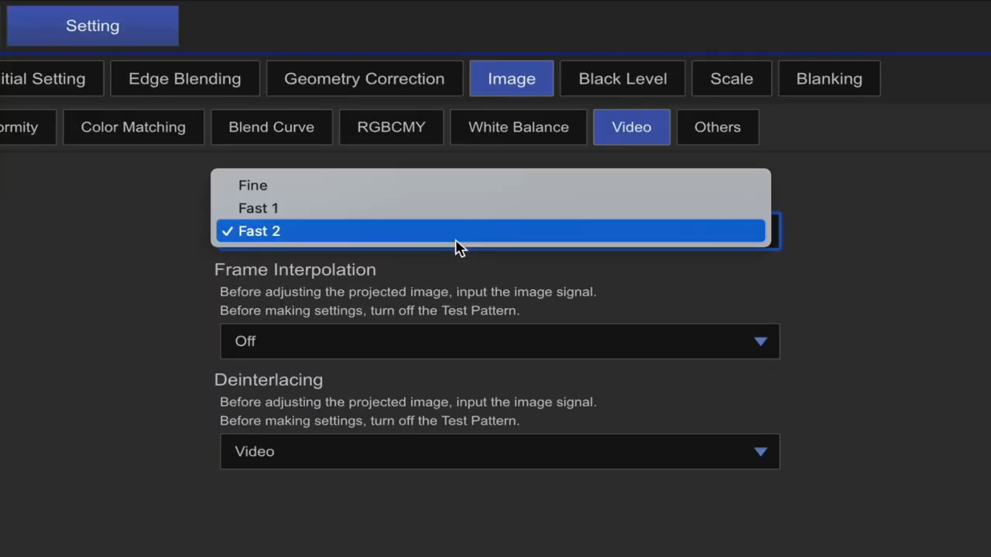
mouse_move(462, 235)
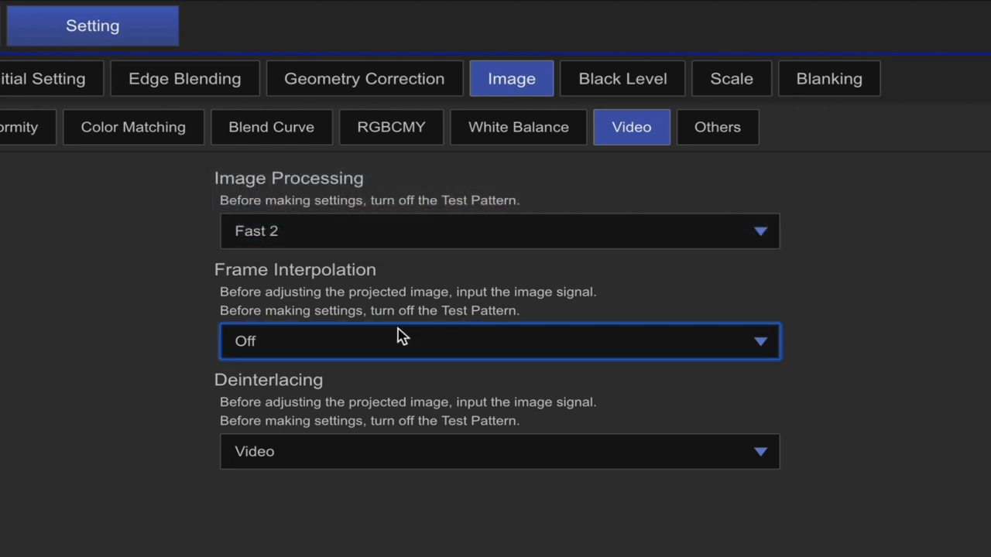
left_click(498, 342)
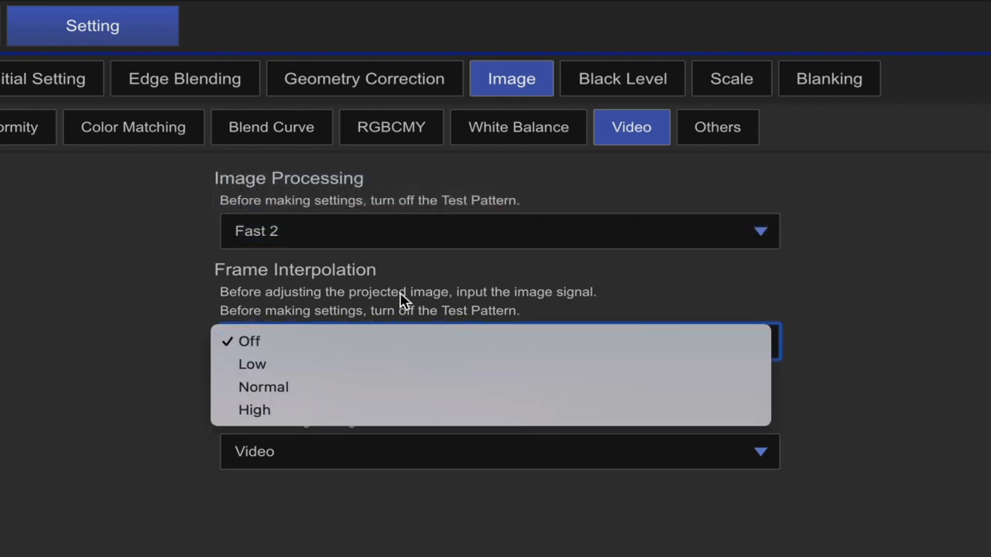
left_click(249, 341)
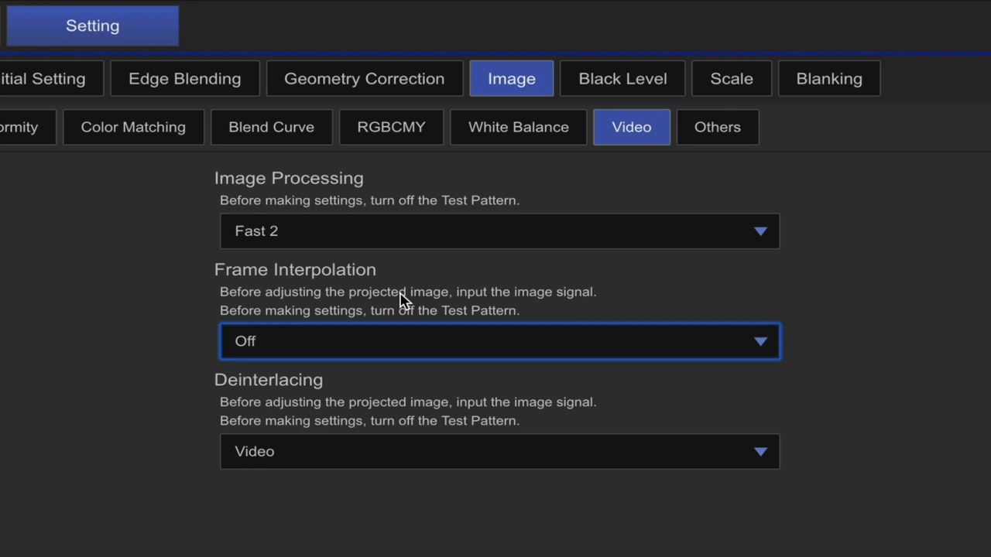
mouse_move(408, 452)
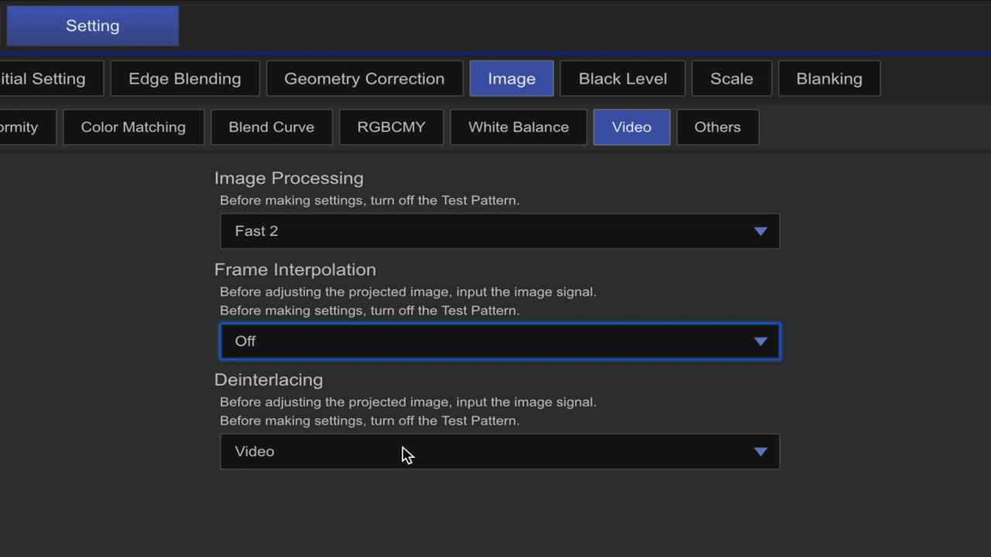
left_click(499, 452)
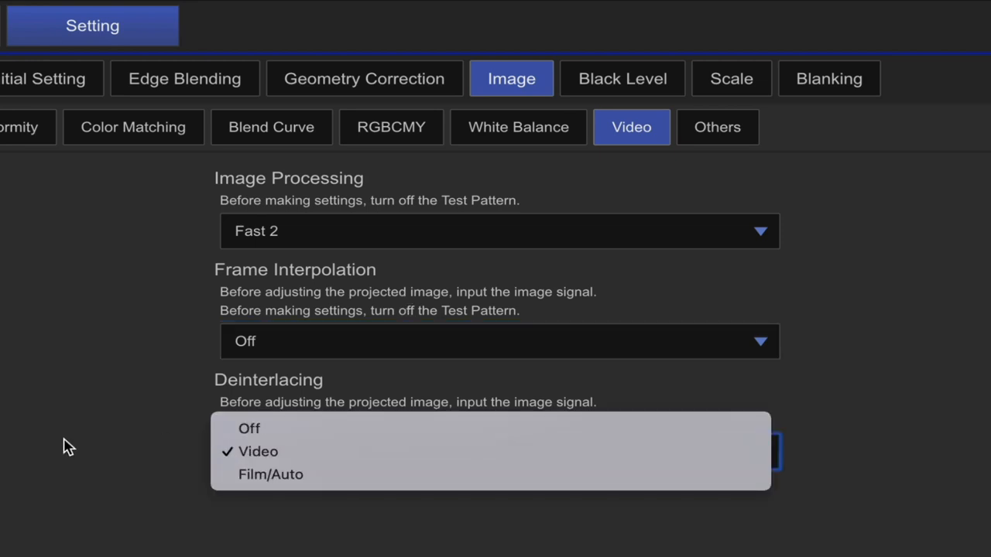
left_click(257, 452)
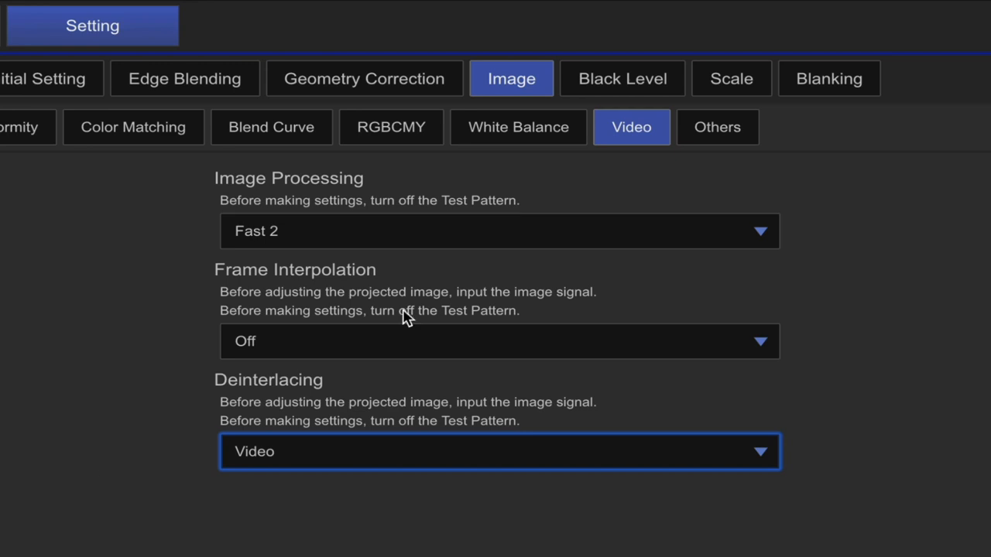
mouse_move(717, 127)
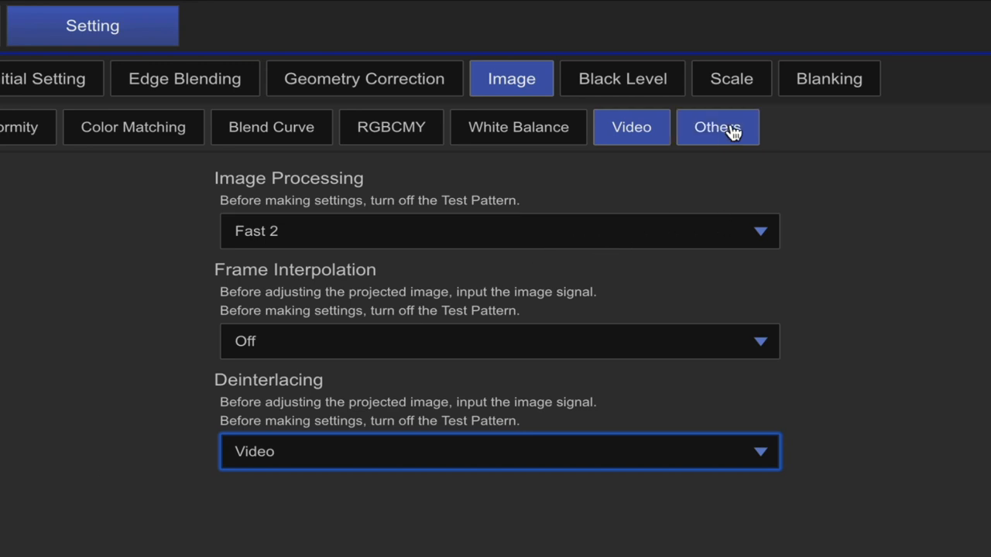
Step: Review the Others picture settings, keeping Dynamic Contrast Off
left_click(717, 127)
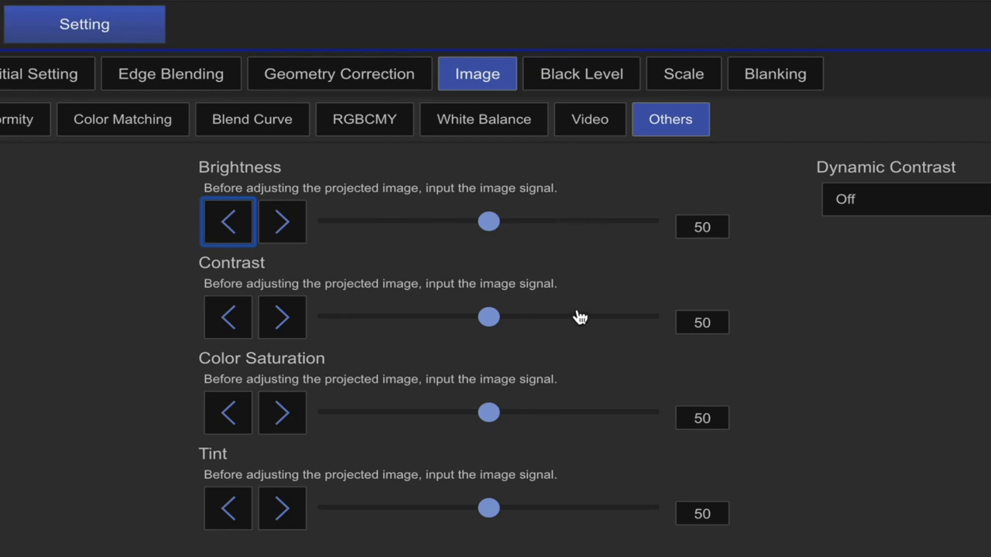
mouse_move(579, 318)
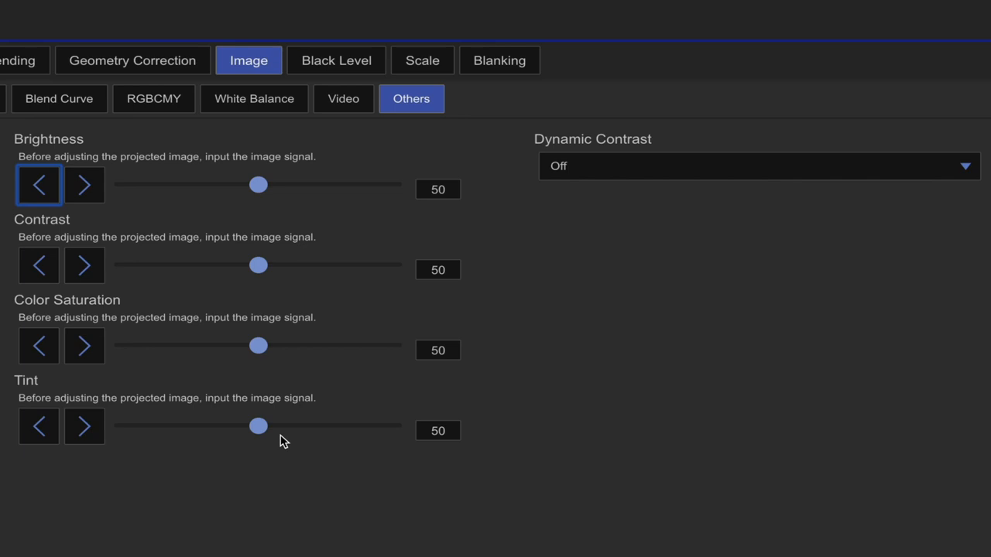
left_click(963, 166)
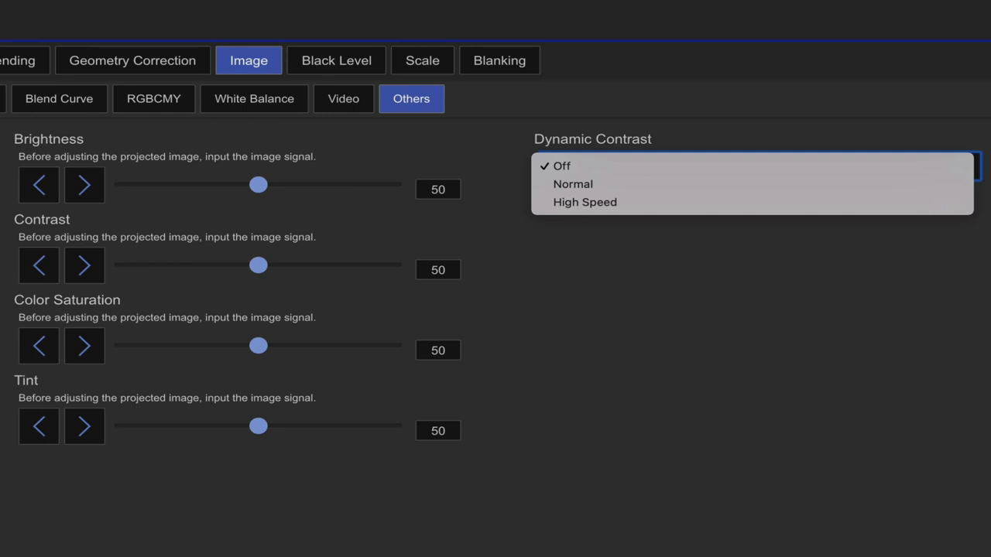
left_click(561, 164)
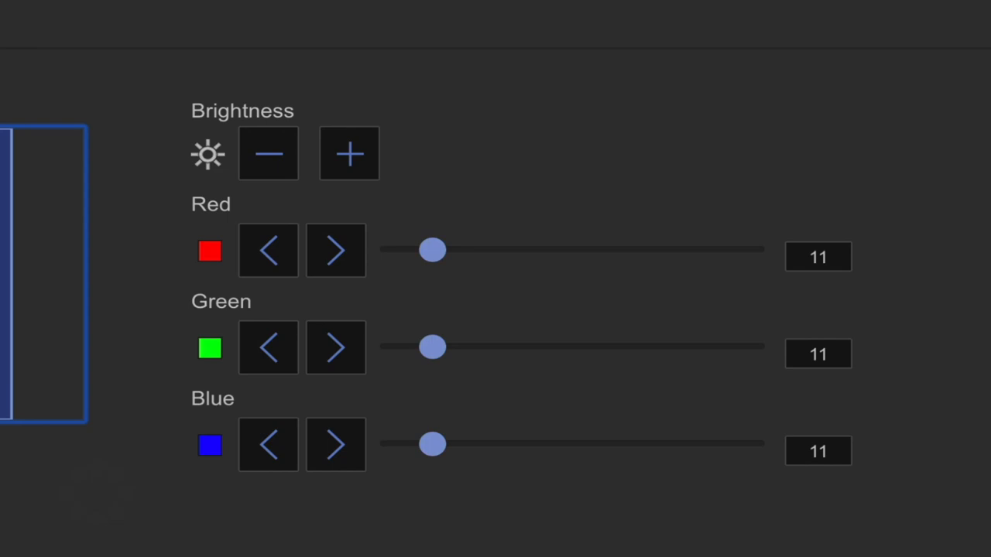
Step: View Black Level Area Correction, then switch to the Scale settings page
left_click(242, 127)
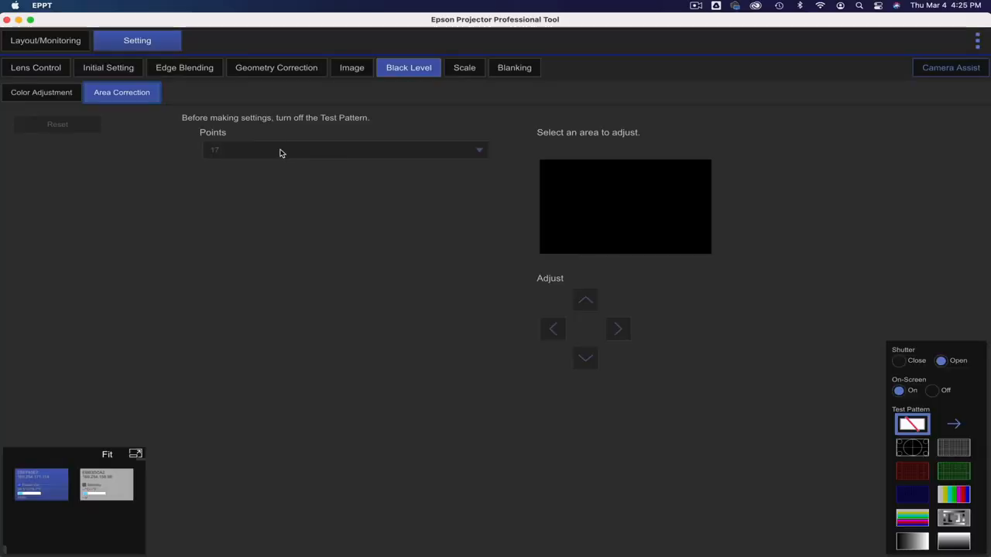
mouse_move(641, 170)
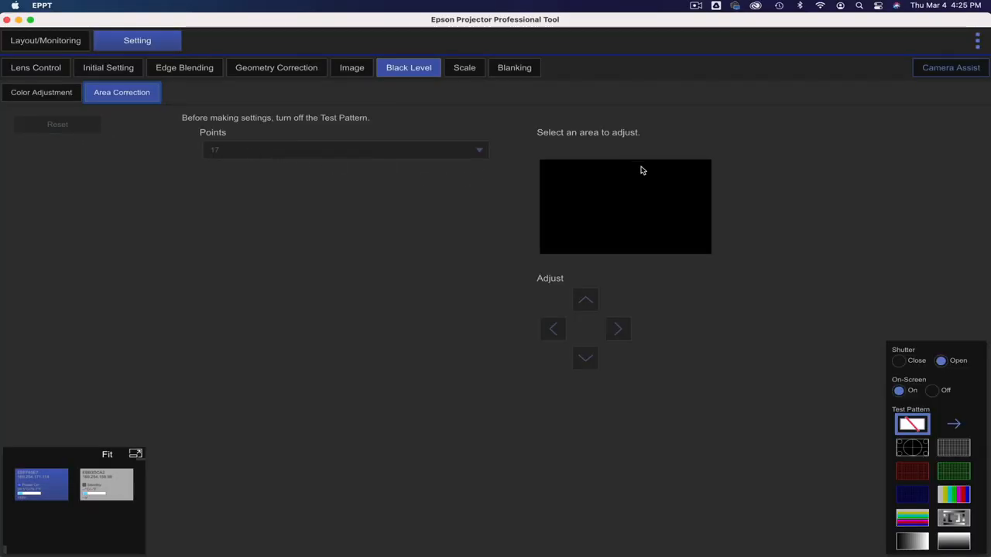
mouse_move(499, 122)
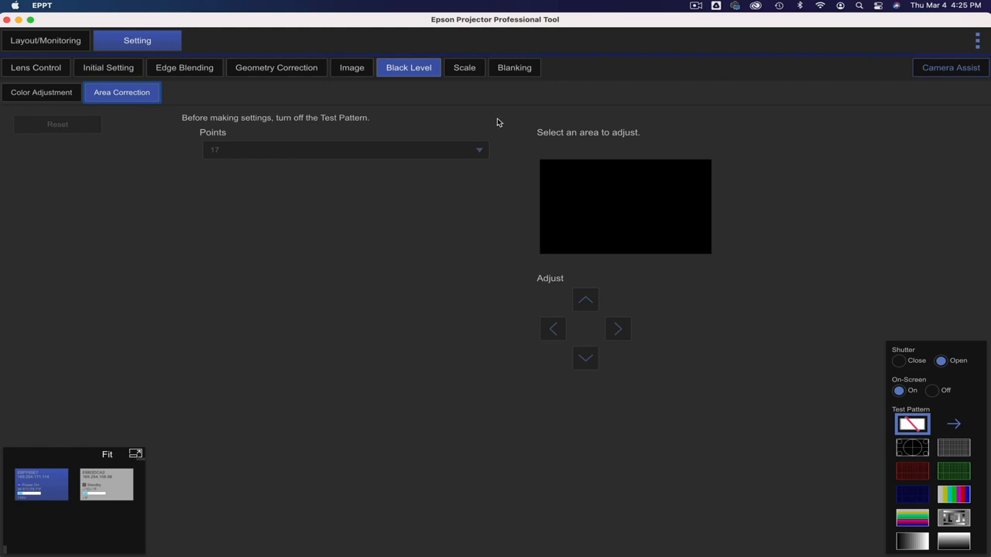
left_click(464, 68)
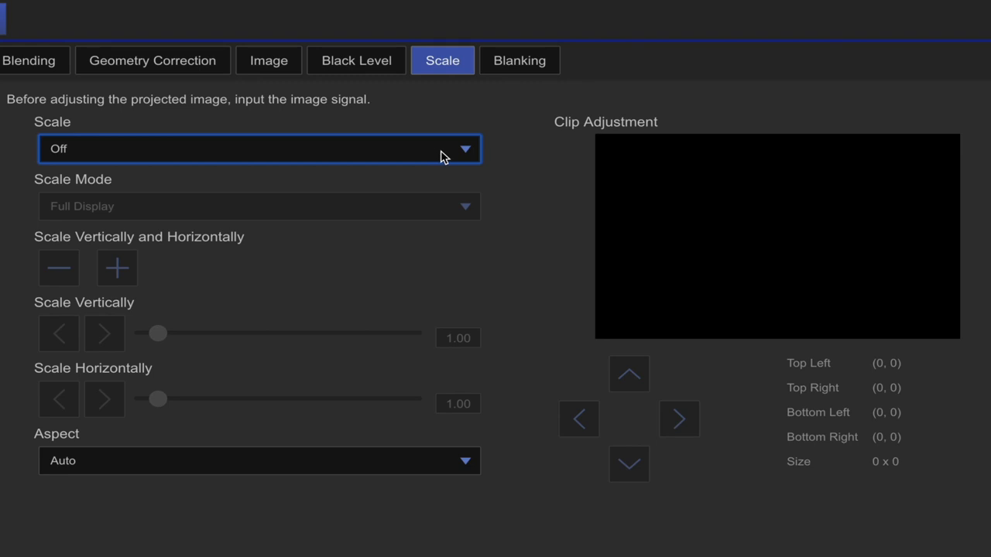
mouse_move(467, 158)
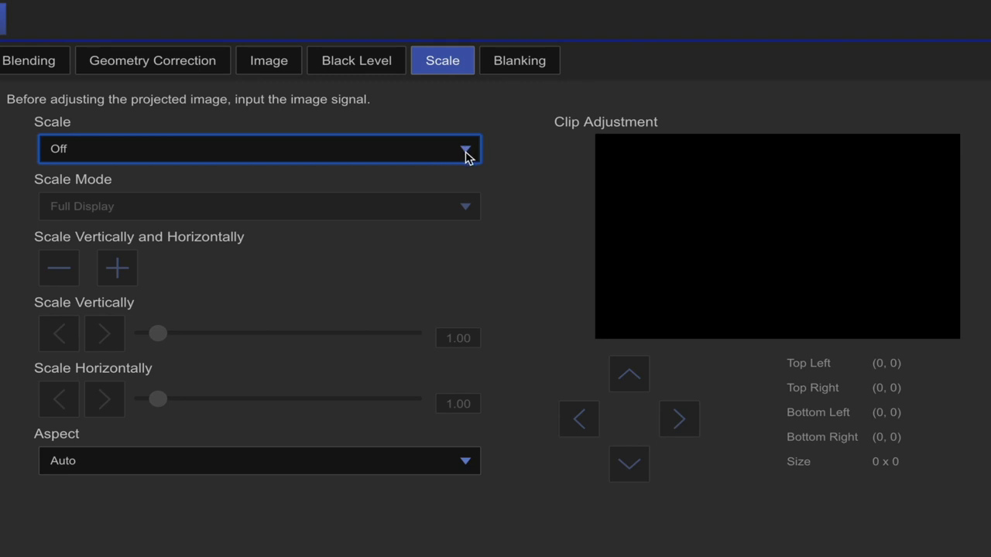
Step: Set the Scale option to Auto from its dropdown
left_click(465, 149)
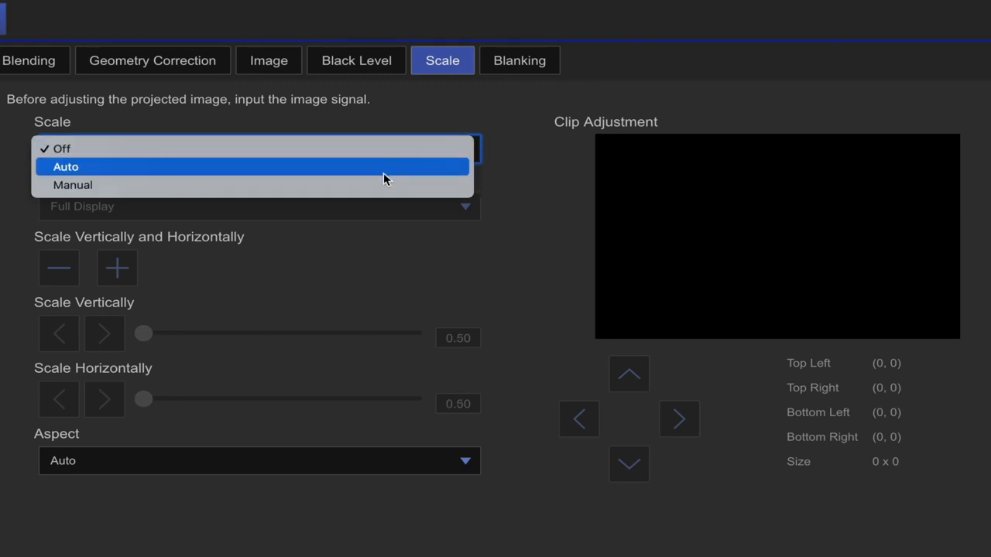
left_click(73, 184)
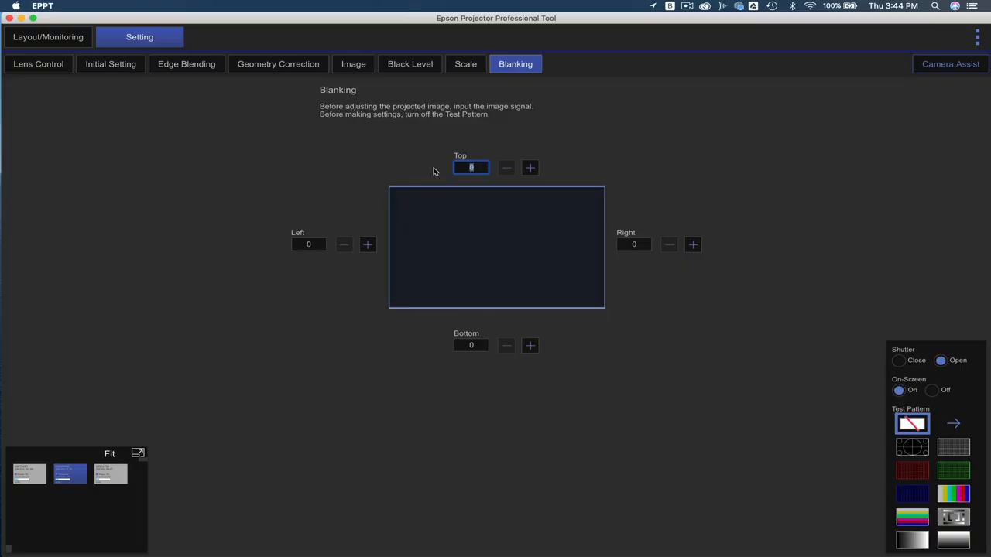
Step: Set the Blanking Top value to 300 to mask the image's top edge
type("300")
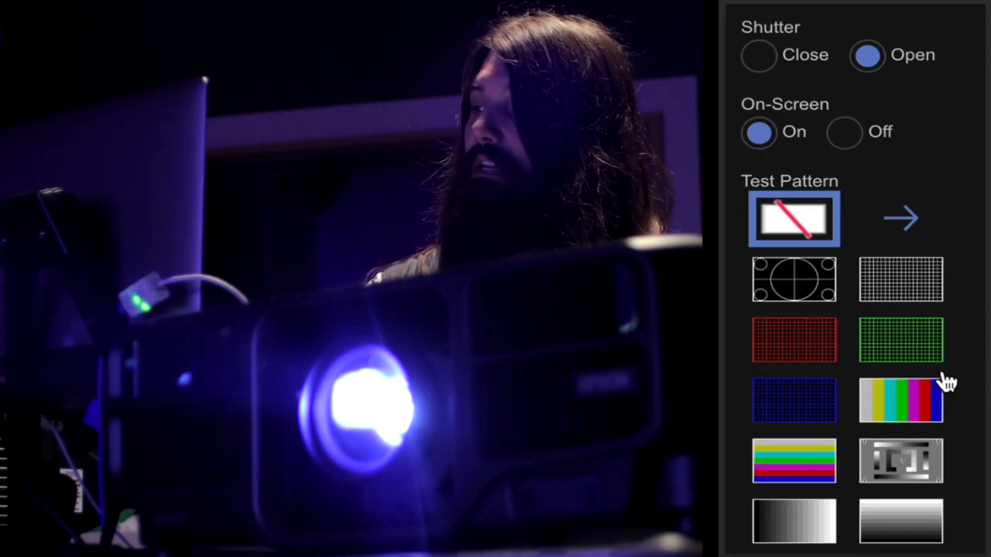
mouse_move(851, 147)
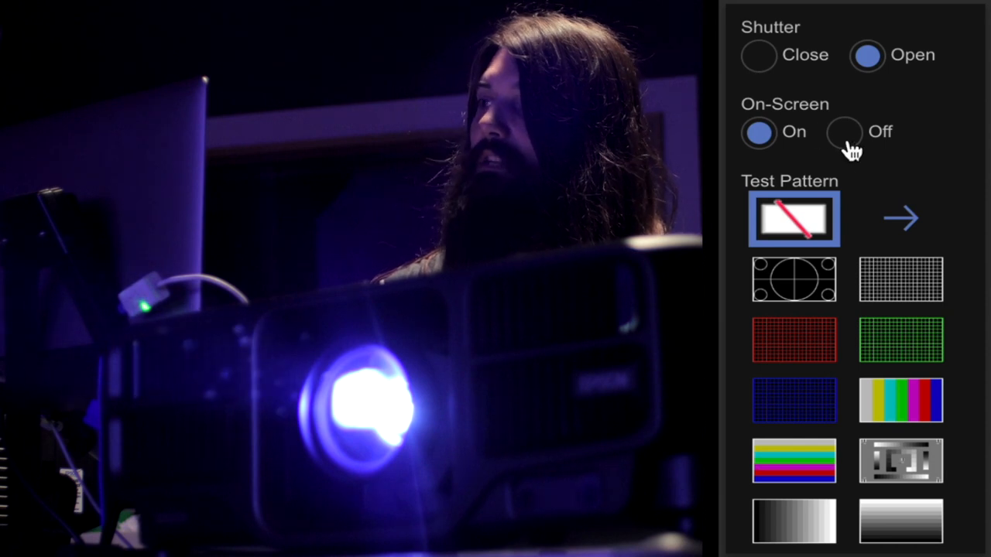
Step: Keep OSD on and project the circle, green grid, grey tone and grey gradient test patterns
left_click(759, 131)
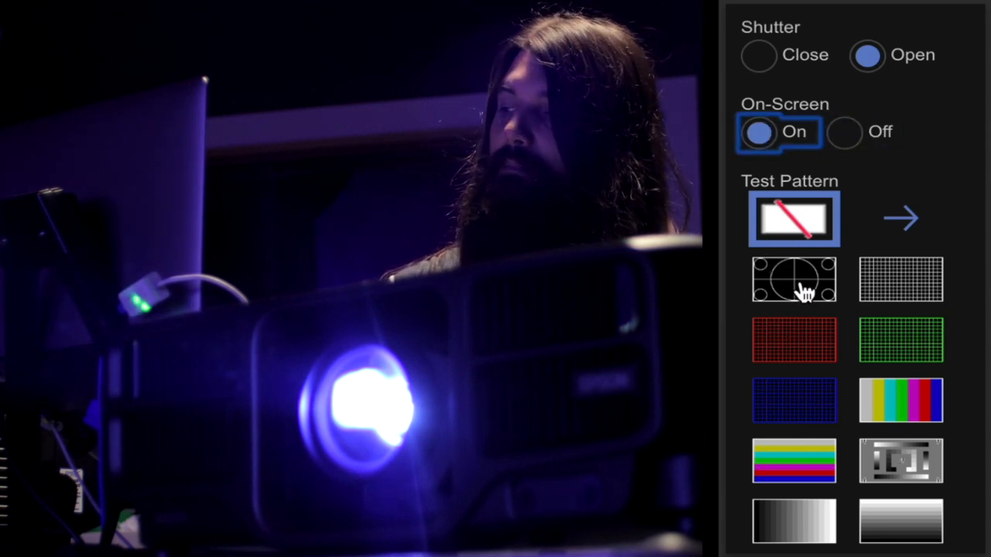
left_click(793, 279)
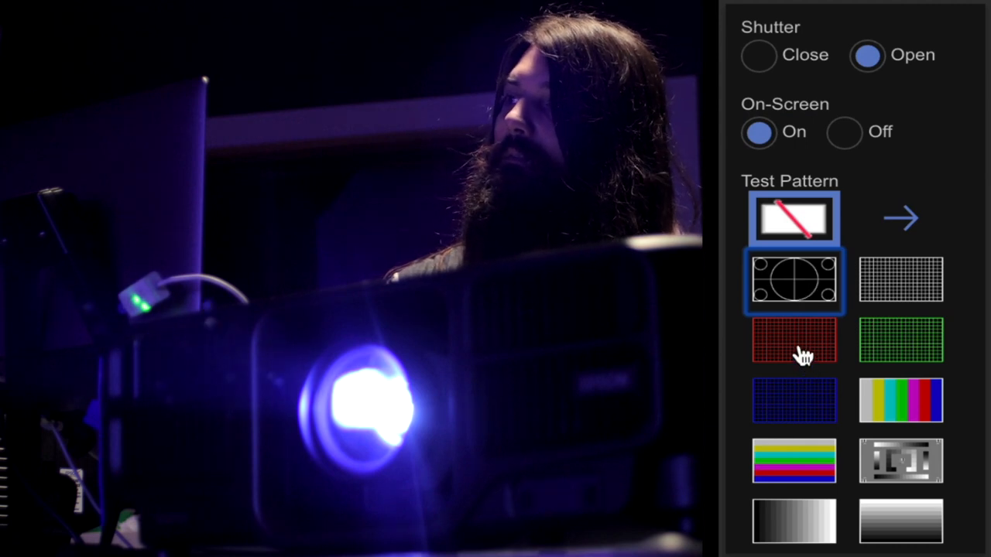
left_click(901, 340)
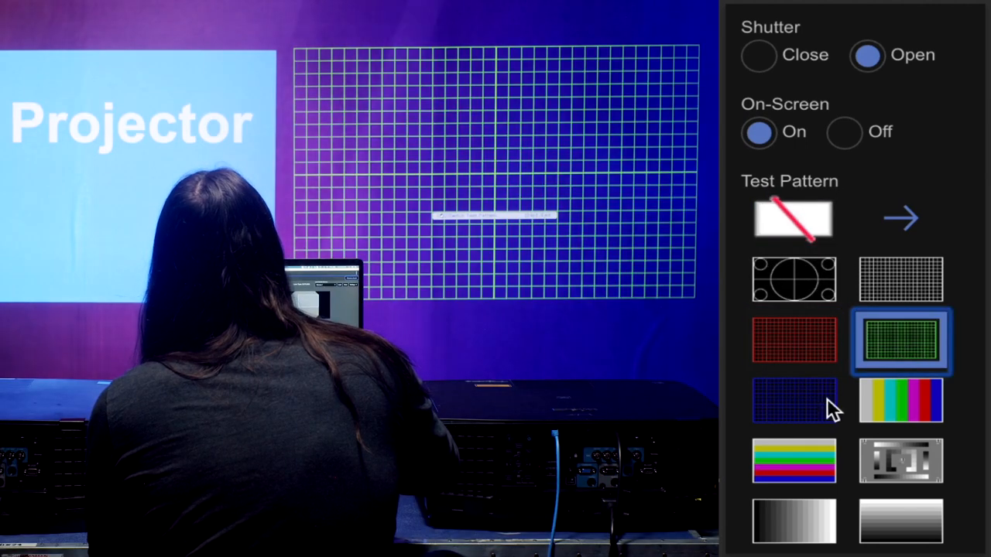
left_click(902, 521)
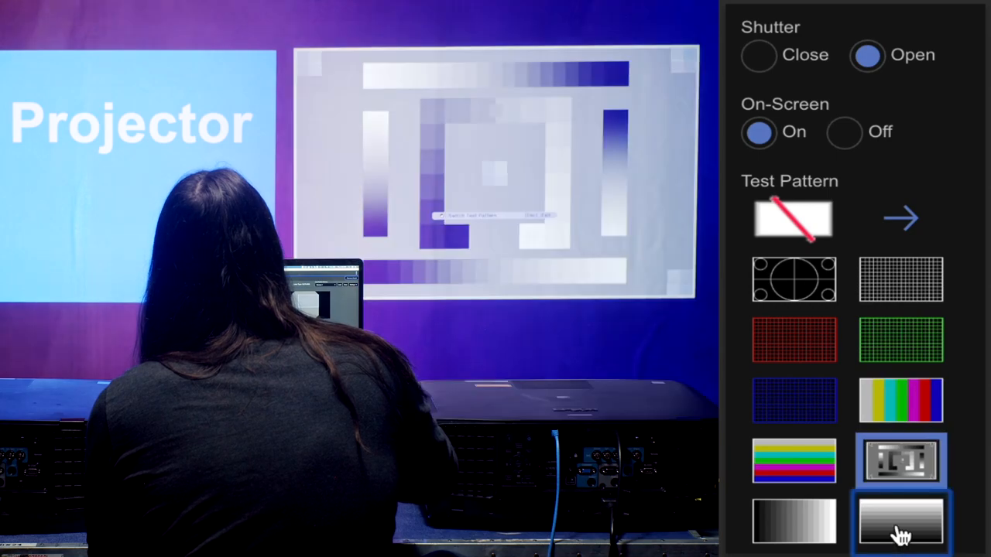
left_click(793, 220)
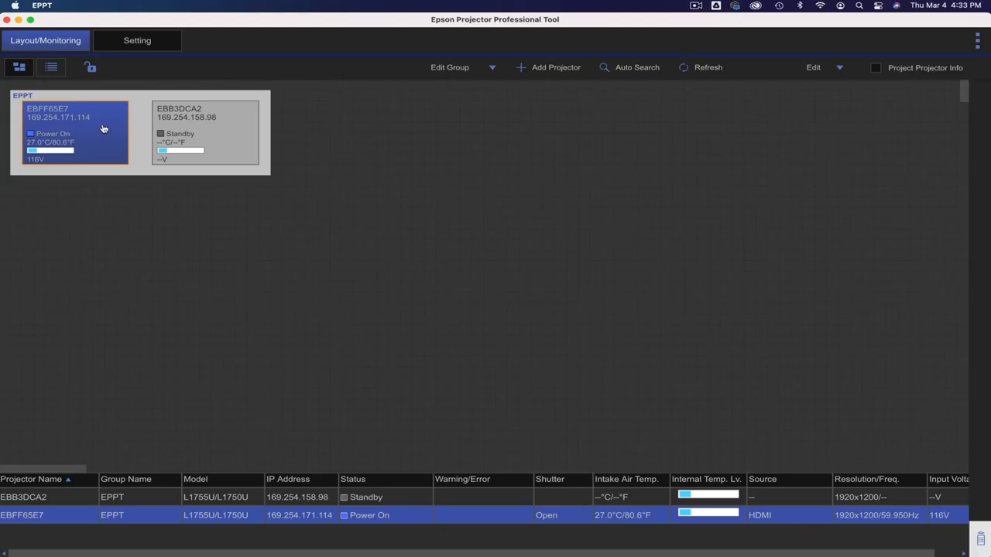
Step: Select the powered-on projector and show its Camera Assist adjustments
left_click(136, 40)
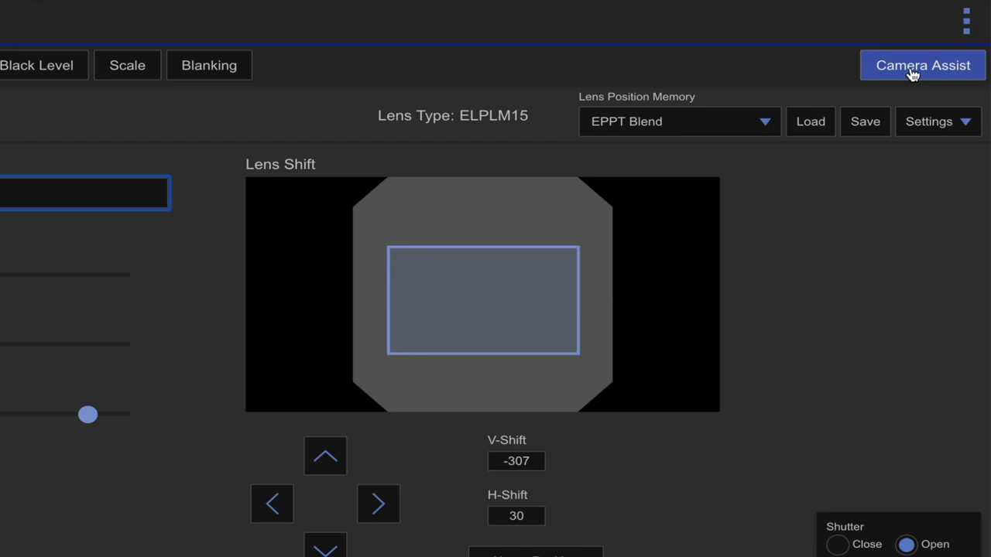
left_click(923, 66)
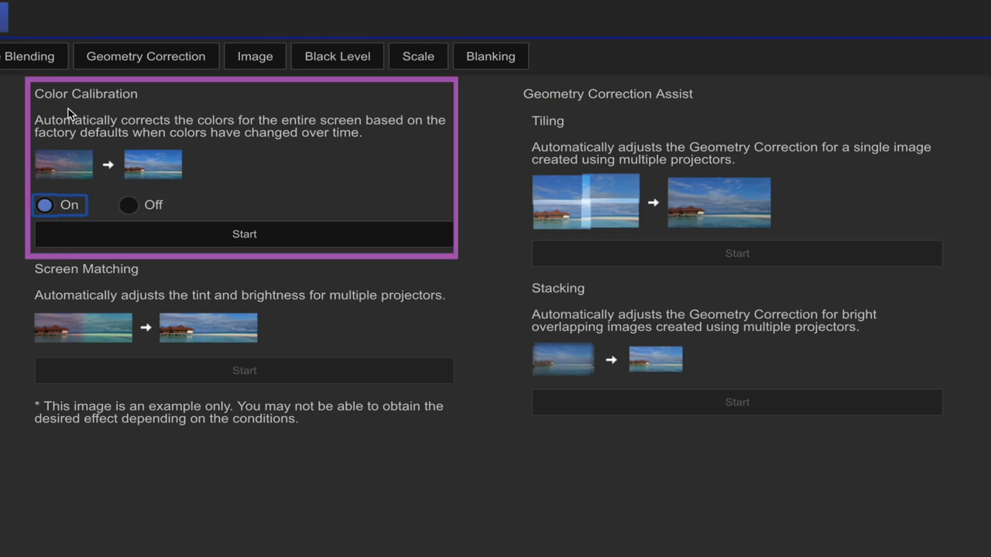
mouse_move(273, 178)
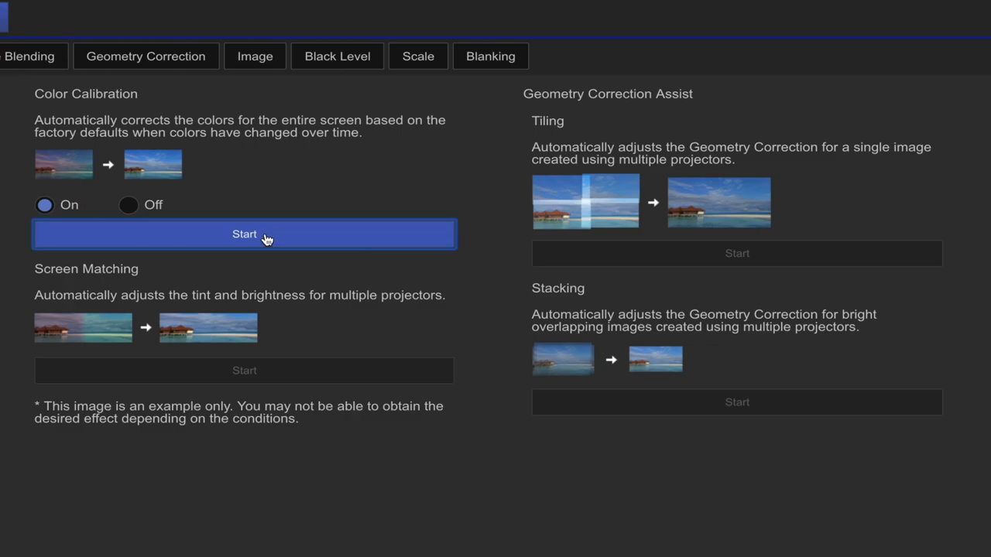
Step: Start Color Calibration setup, review its Conditions and return to the calibration dialog
left_click(244, 233)
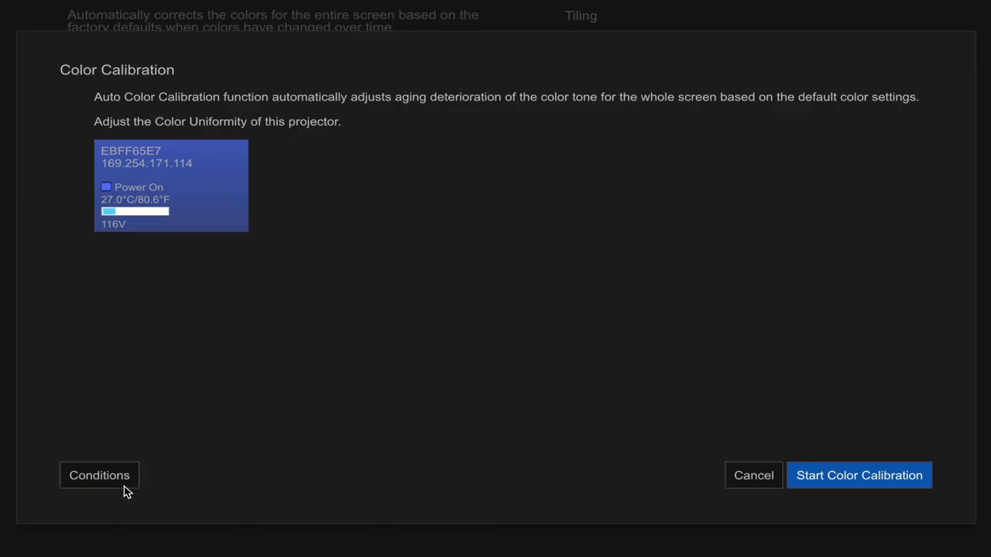
left_click(99, 476)
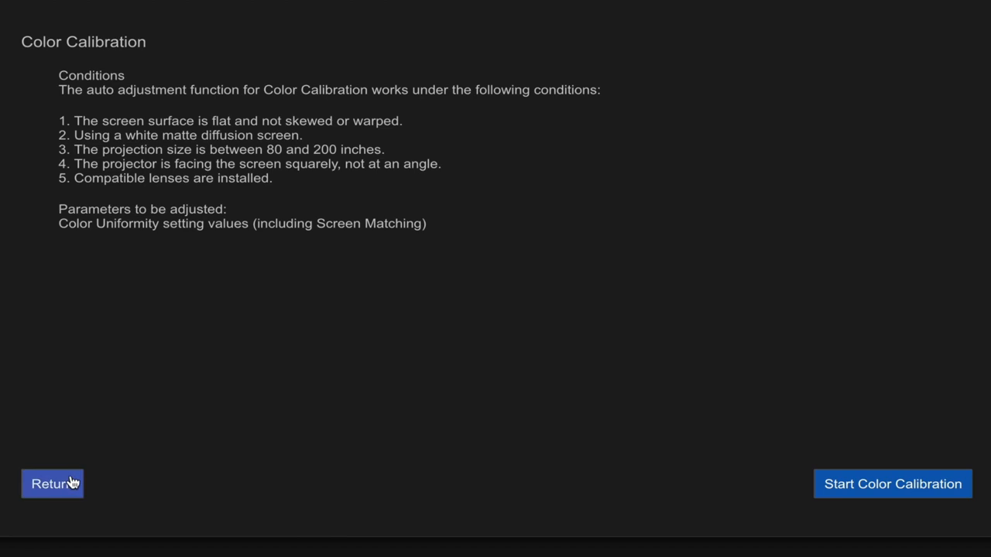
left_click(53, 484)
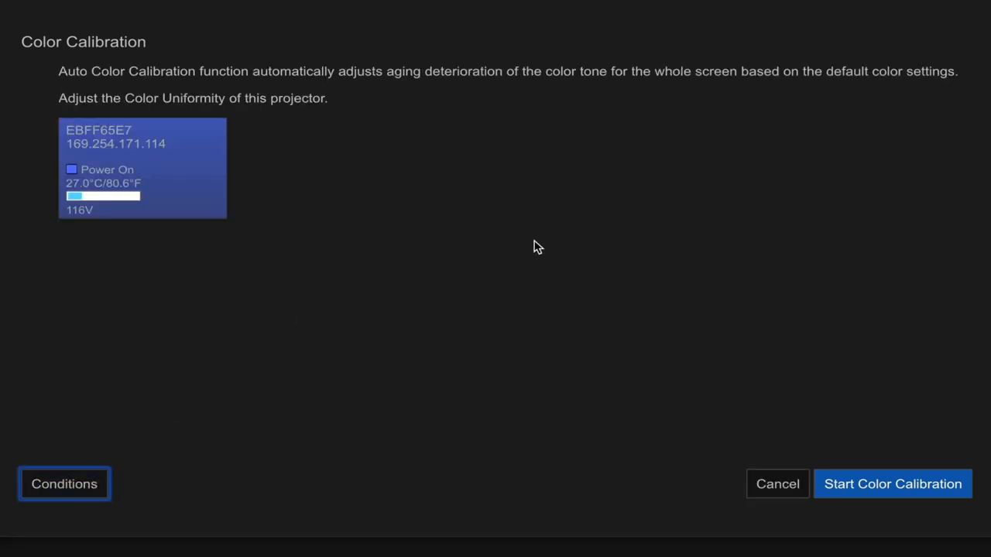
mouse_move(864, 412)
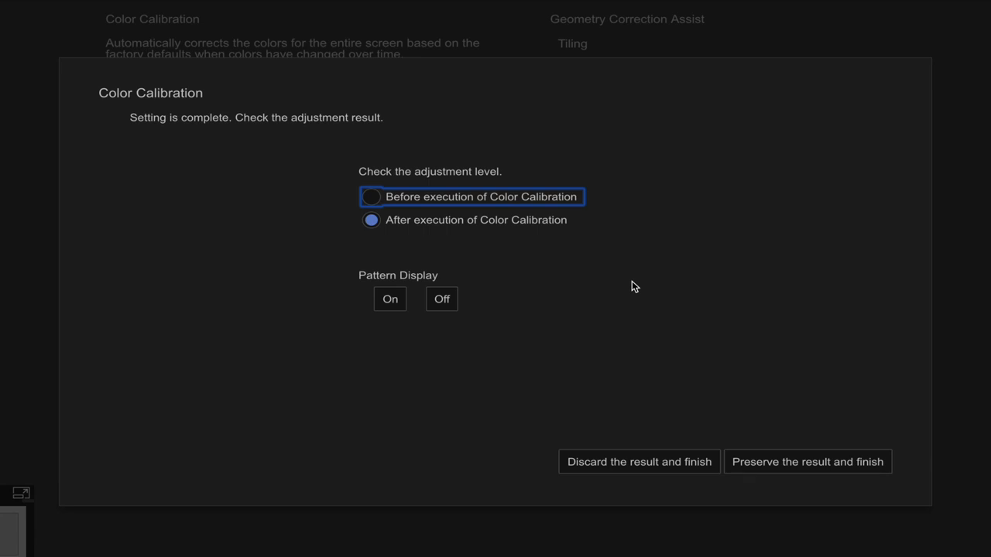
Step: Compare Before and After calibration views, then preserve the result and finish
left_click(371, 197)
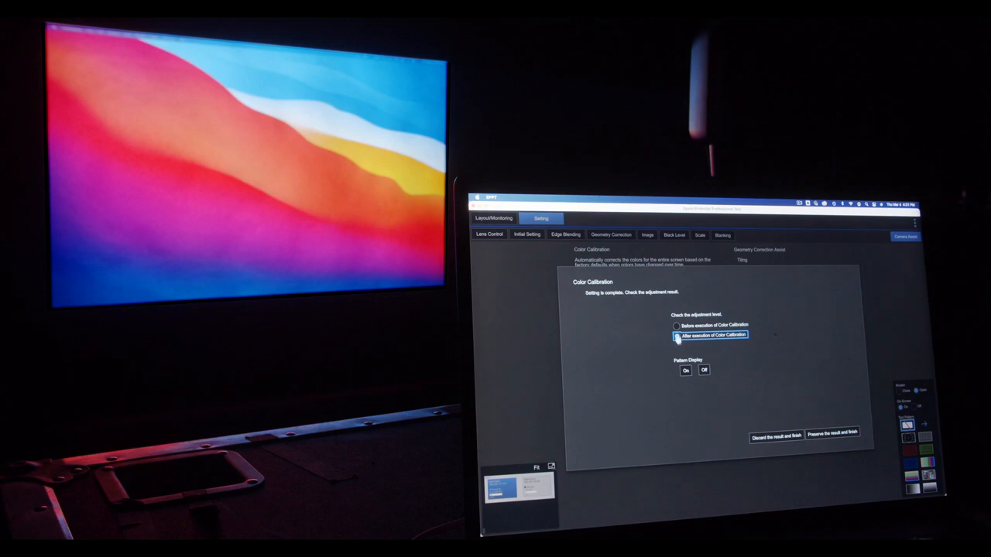
left_click(678, 325)
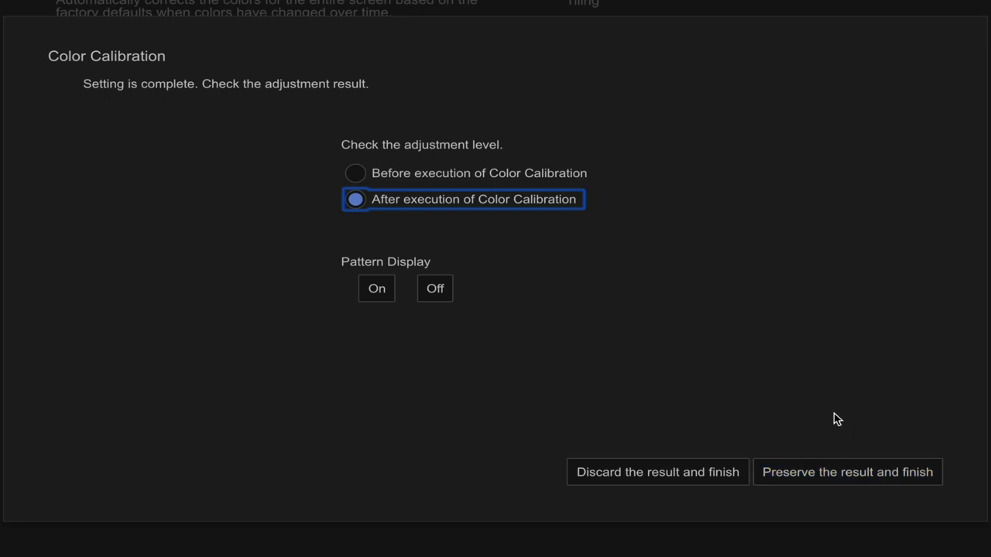
mouse_move(859, 494)
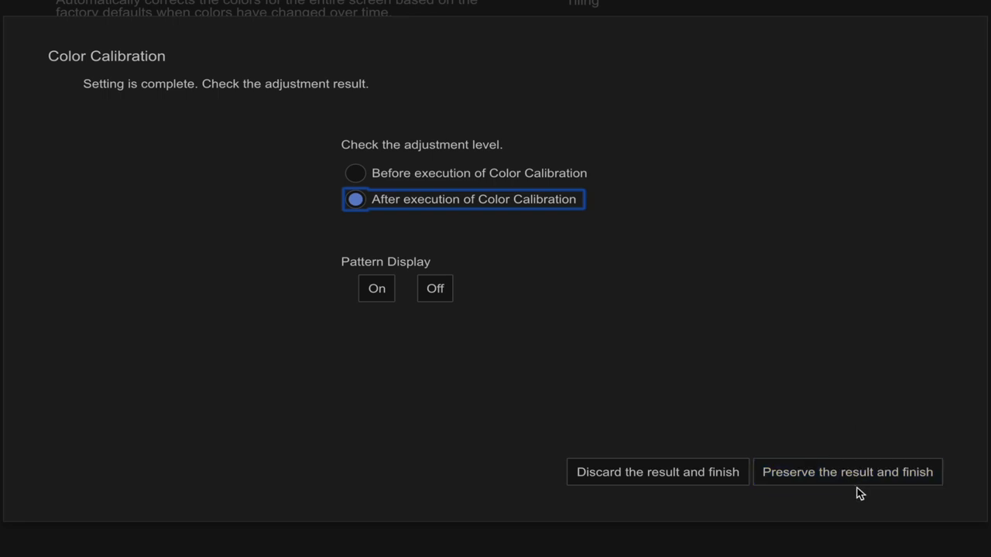
left_click(847, 472)
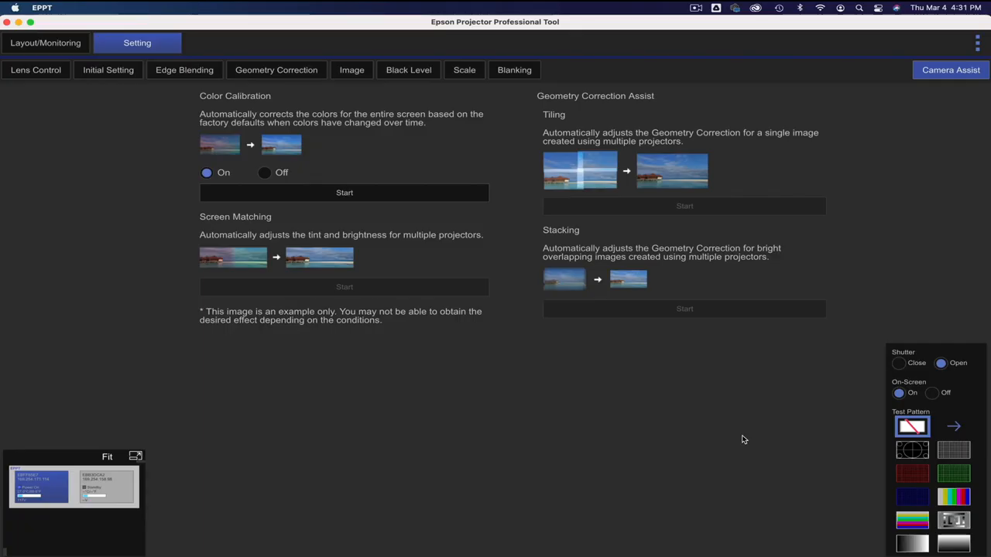